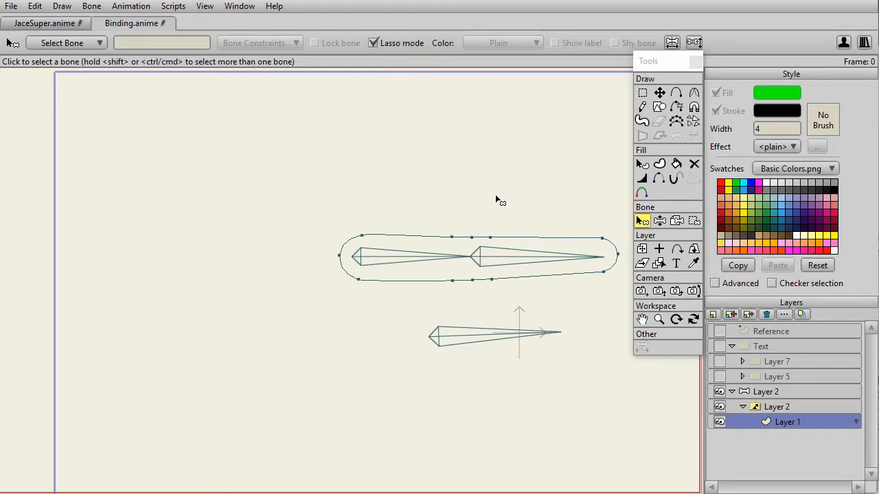
{"action": "mouse_move", "coordinate": [516, 299]}
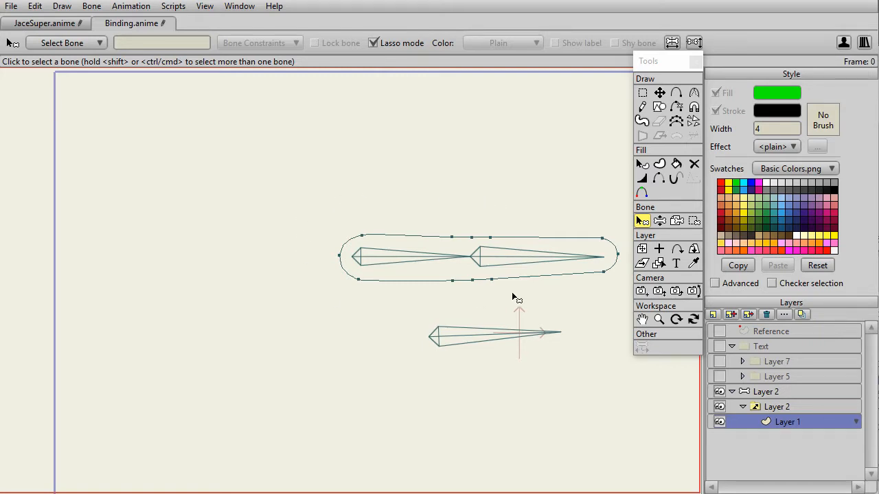
{"action": "mouse_move", "coordinate": [621, 241]}
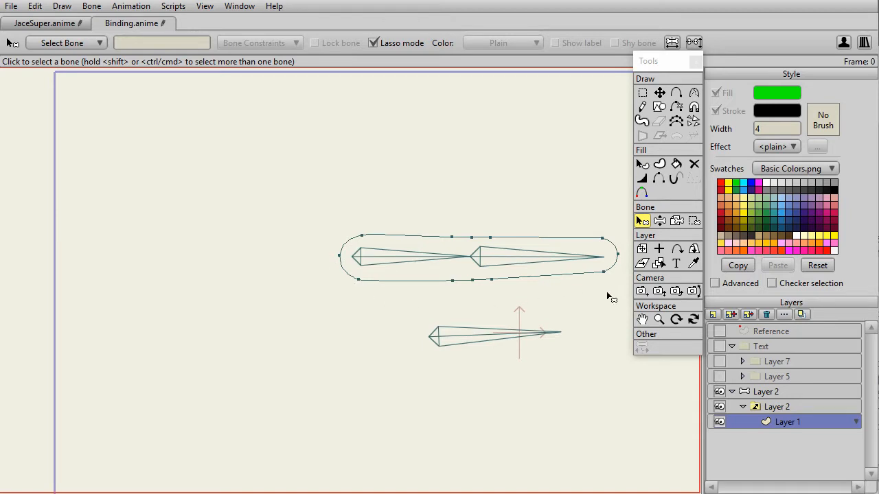
{"action": "mouse_move", "coordinate": [337, 264]}
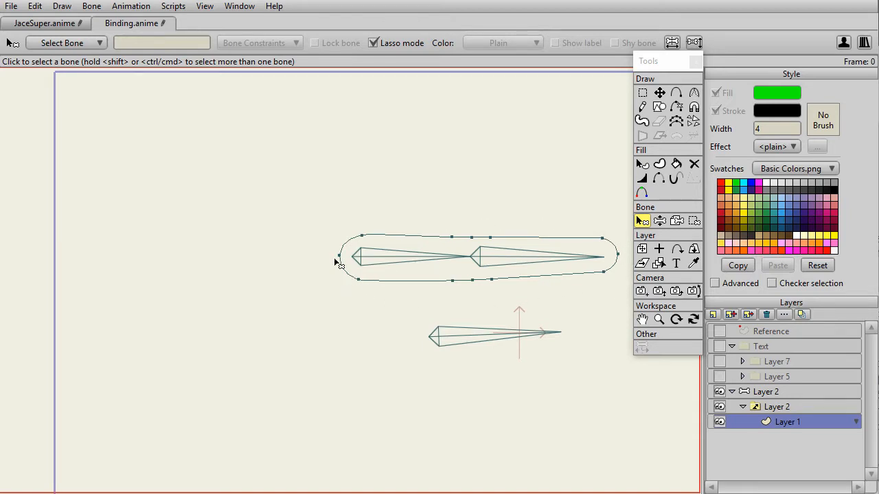
Select bone B1, then the arm's right bone, to view each one's flexi-binding influence.
{"action": "left_click", "coordinate": [92, 5]}
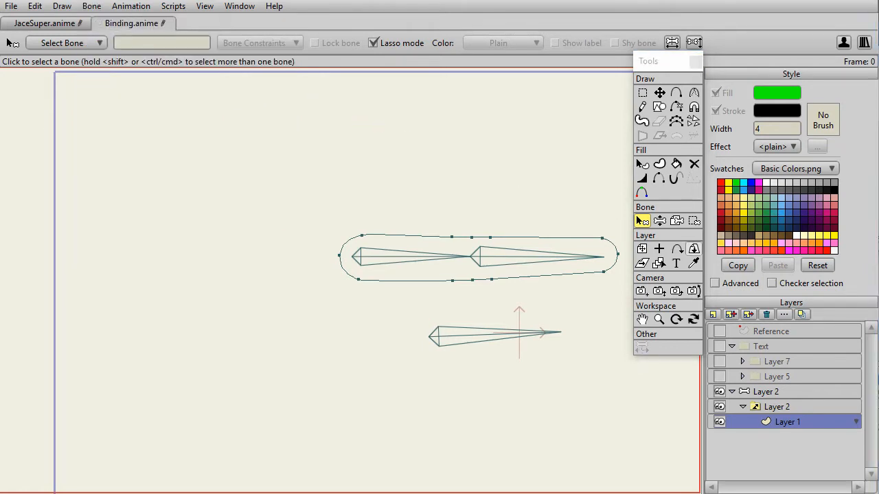
{"action": "left_click", "coordinate": [411, 258]}
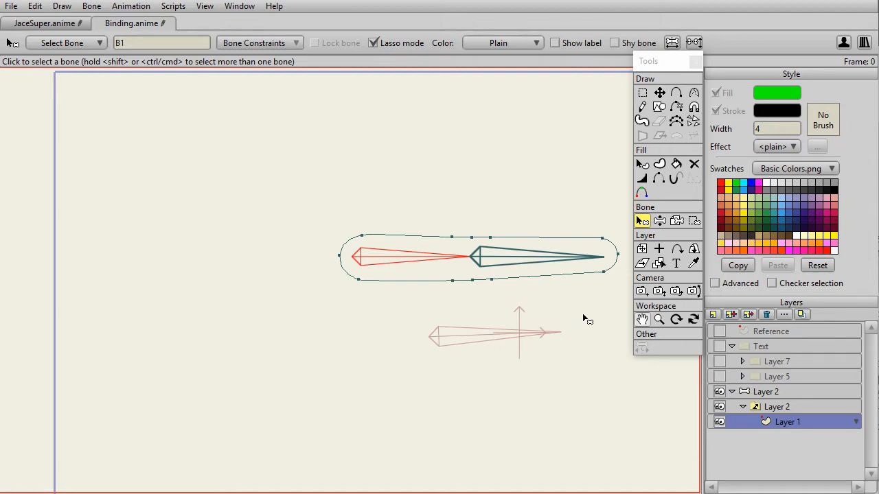
{"action": "mouse_move", "coordinate": [561, 310]}
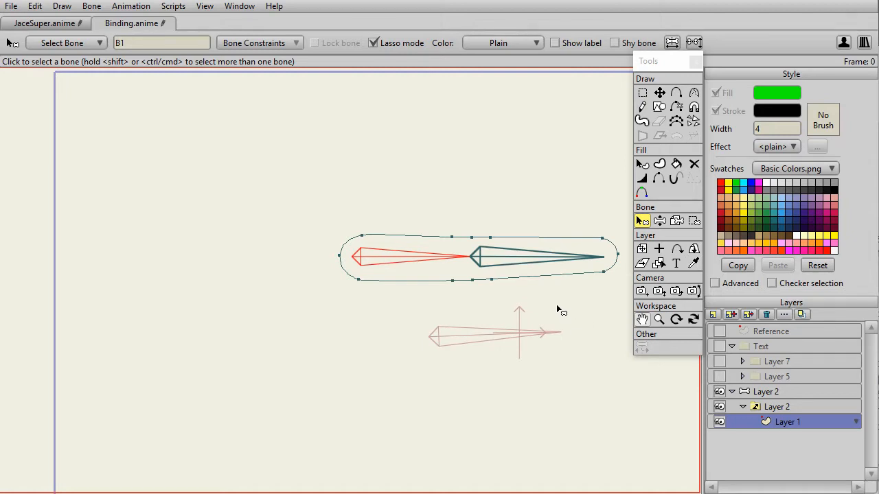
{"action": "mouse_move", "coordinate": [519, 301]}
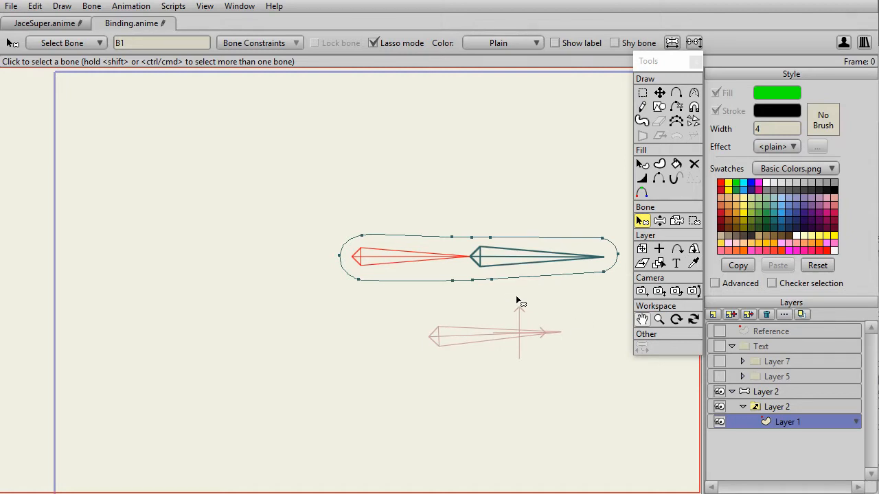
{"action": "mouse_move", "coordinate": [623, 381]}
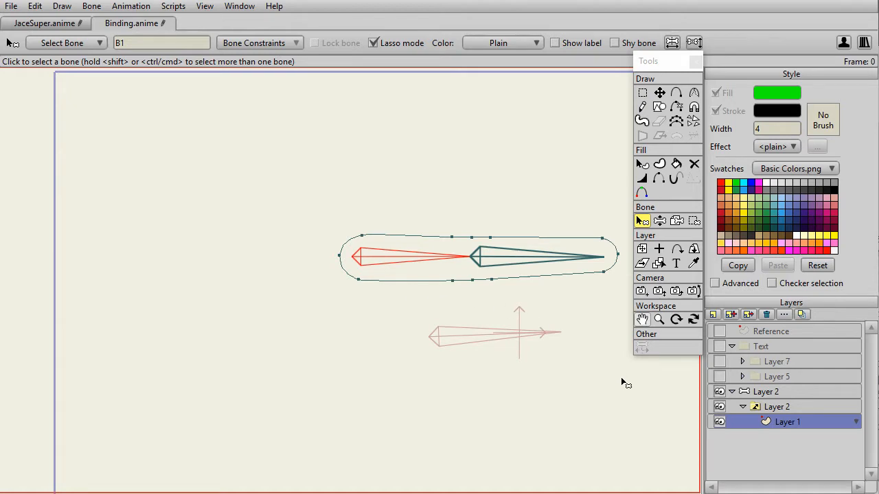
{"action": "mouse_move", "coordinate": [405, 285]}
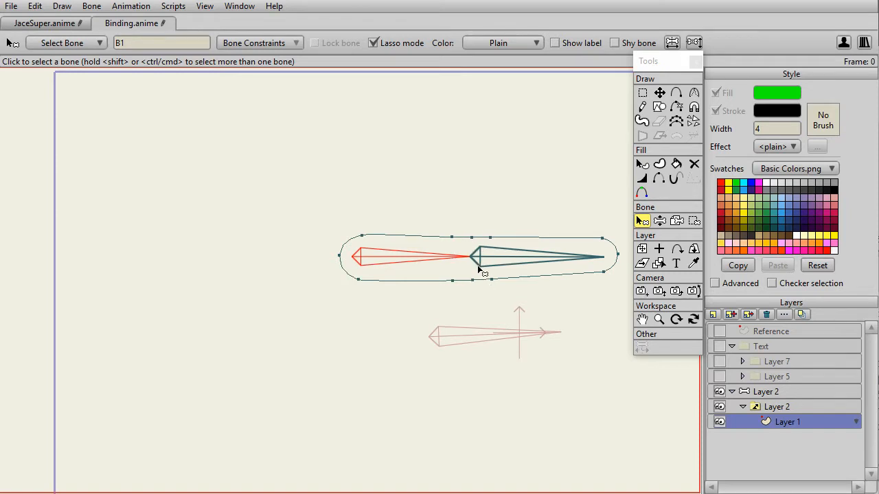
{"action": "mouse_move", "coordinate": [484, 336]}
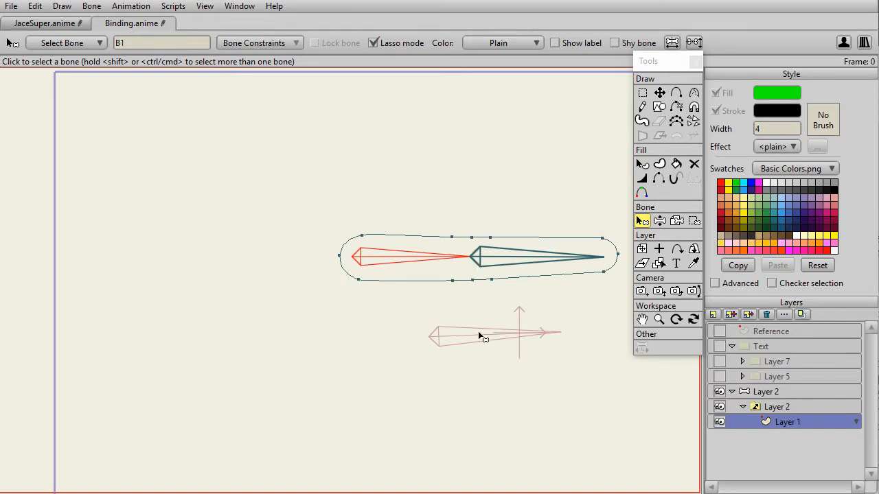
{"action": "mouse_move", "coordinate": [487, 324]}
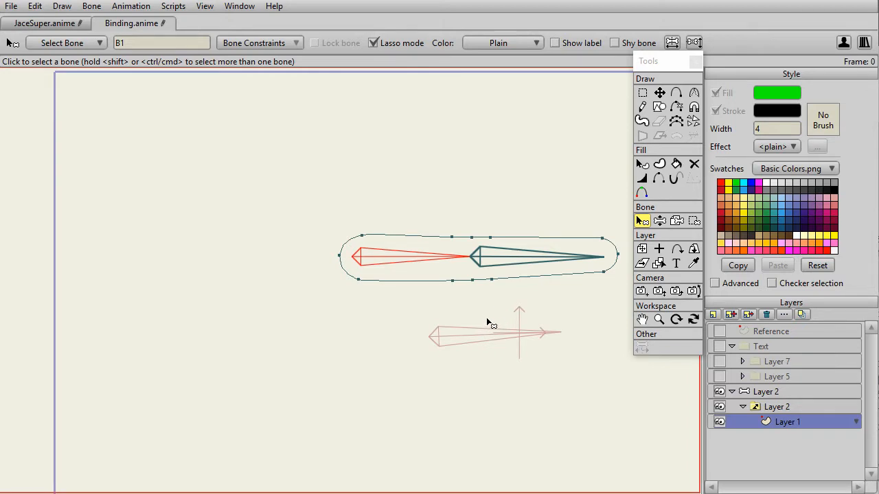
{"action": "mouse_move", "coordinate": [517, 331]}
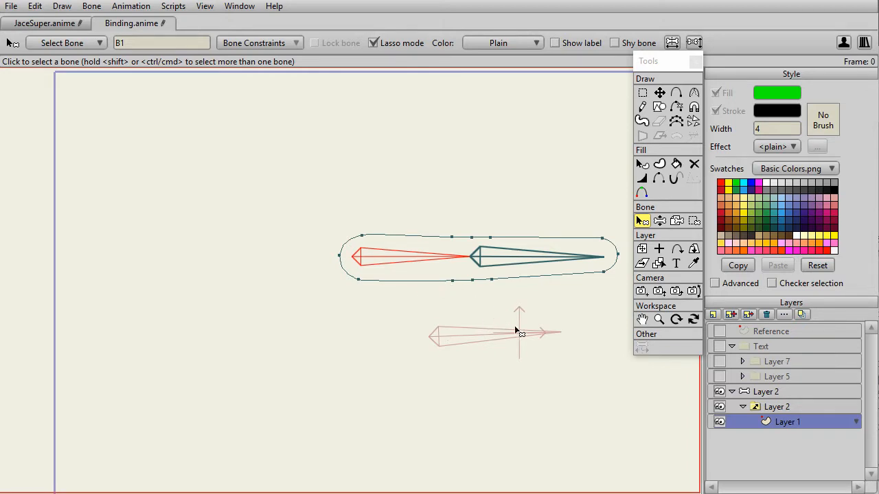
{"action": "left_click", "coordinate": [536, 258]}
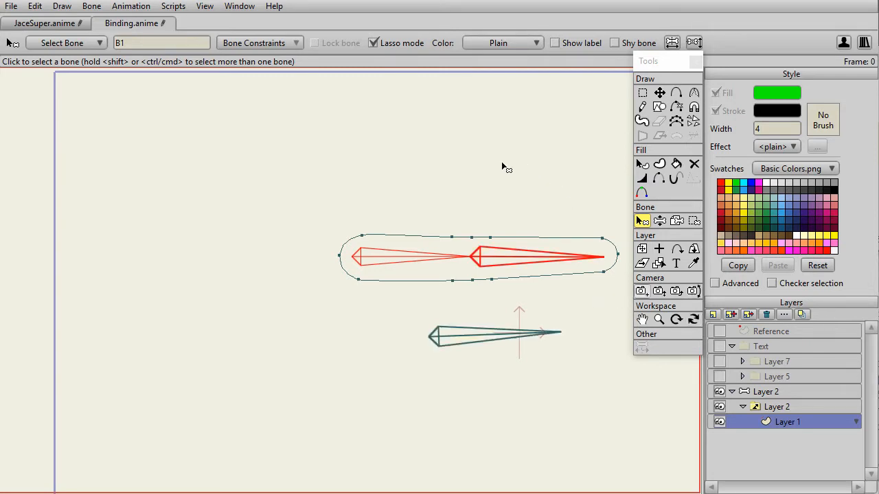
{"action": "mouse_move", "coordinate": [583, 295]}
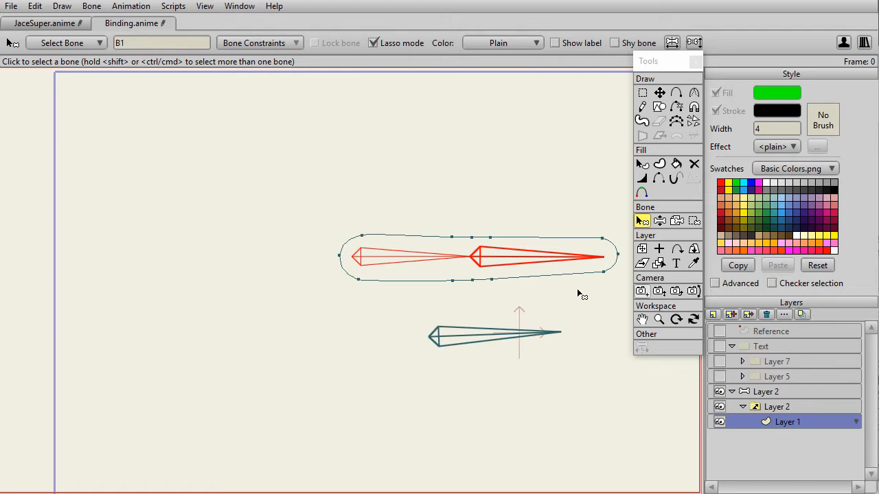
{"action": "mouse_move", "coordinate": [589, 266]}
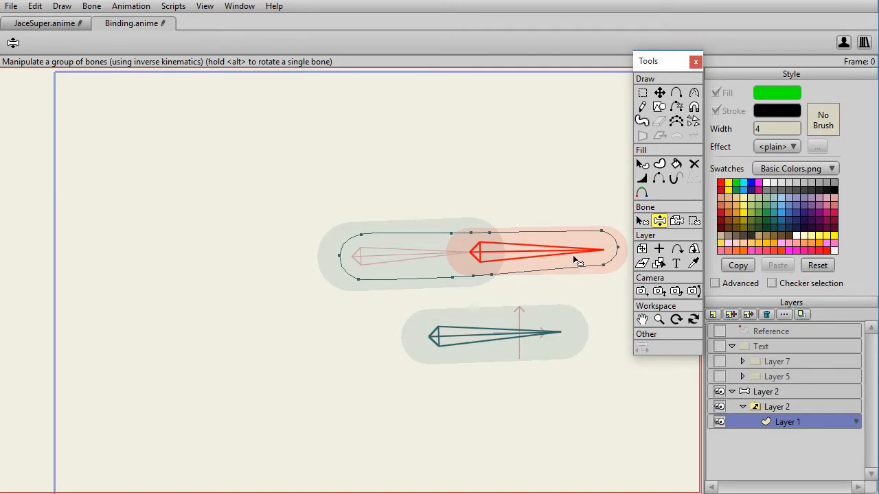
{"action": "mouse_move", "coordinate": [563, 258]}
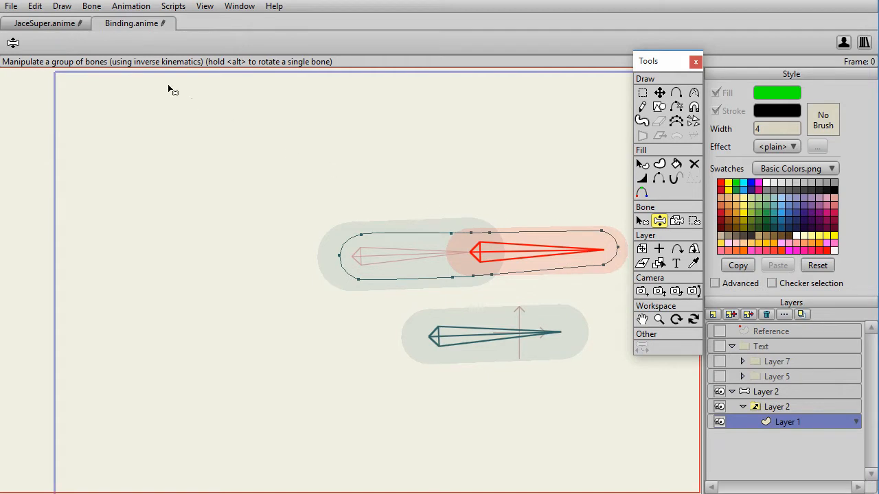
Release the arm layer and its points from the bones via Bone > Release Layer And Points.
{"action": "left_click", "coordinate": [91, 5]}
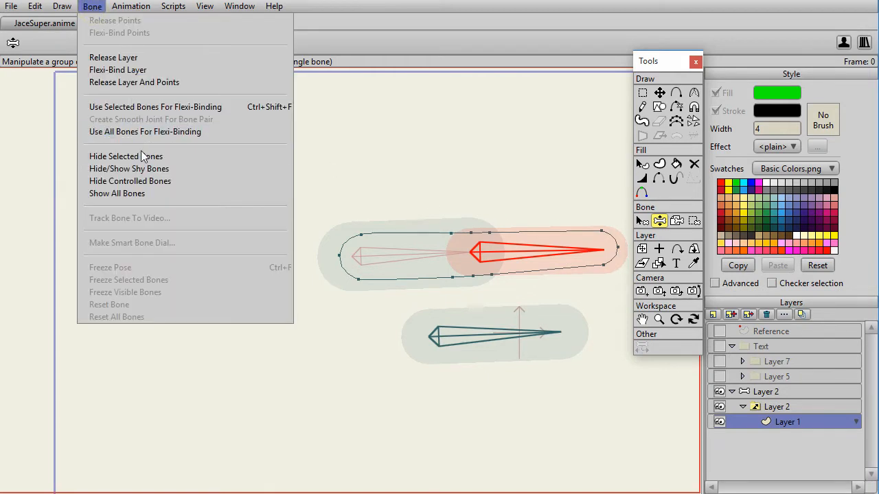
{"action": "mouse_move", "coordinate": [135, 83]}
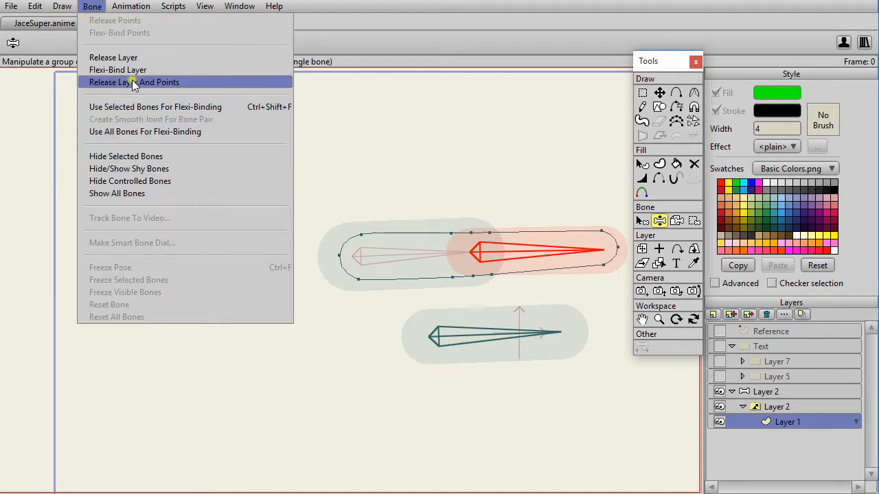
{"action": "left_click", "coordinate": [135, 82]}
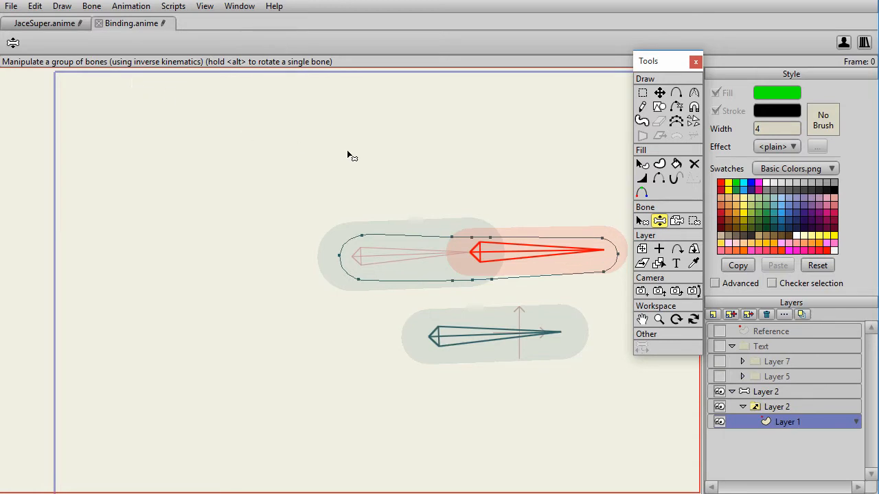
{"action": "mouse_move", "coordinate": [549, 209]}
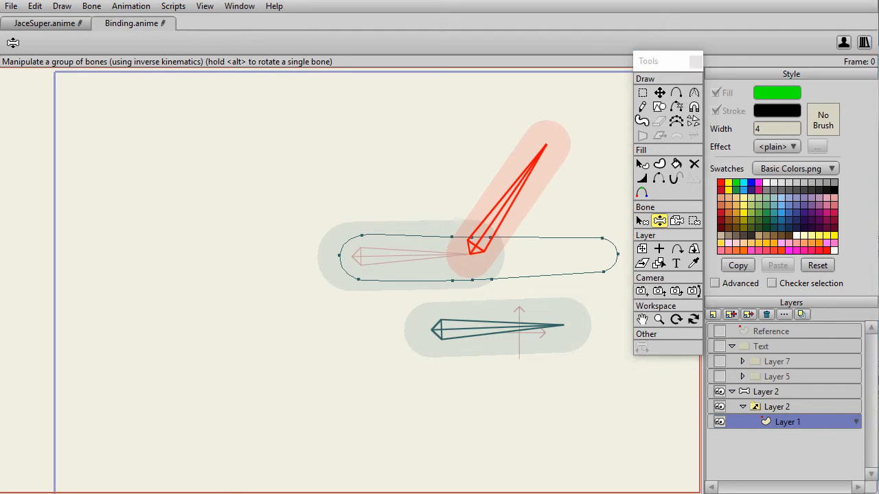
{"action": "mouse_move", "coordinate": [260, 247]}
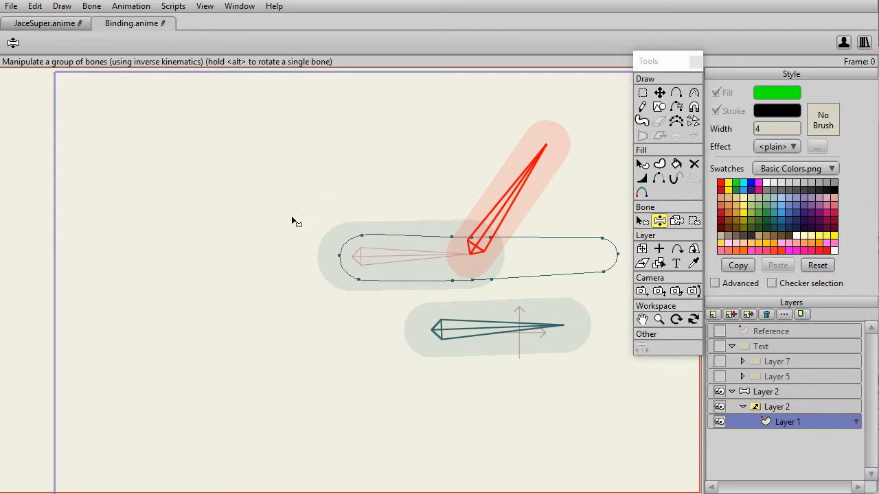
{"action": "mouse_move", "coordinate": [308, 272]}
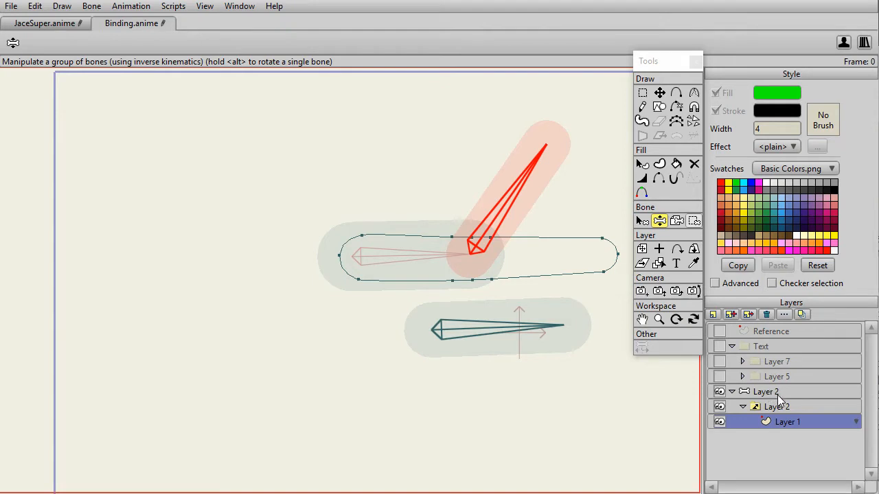
{"action": "mouse_move", "coordinate": [781, 411]}
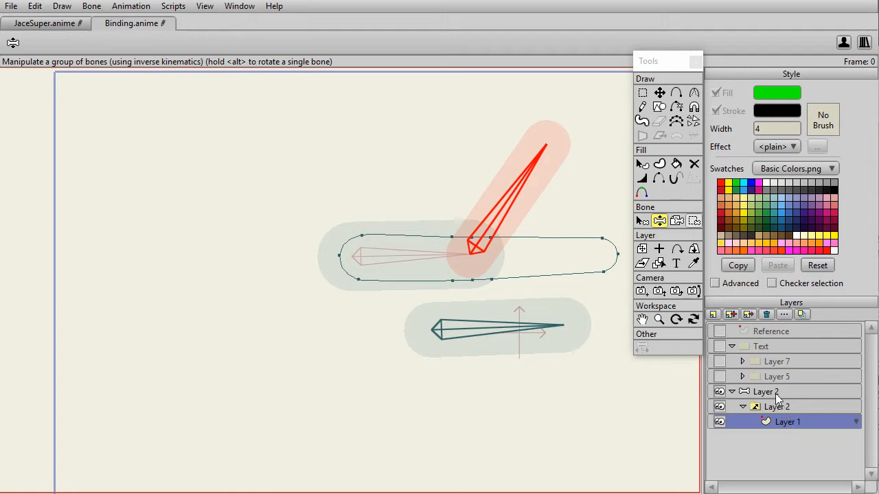
{"action": "left_click", "coordinate": [766, 391]}
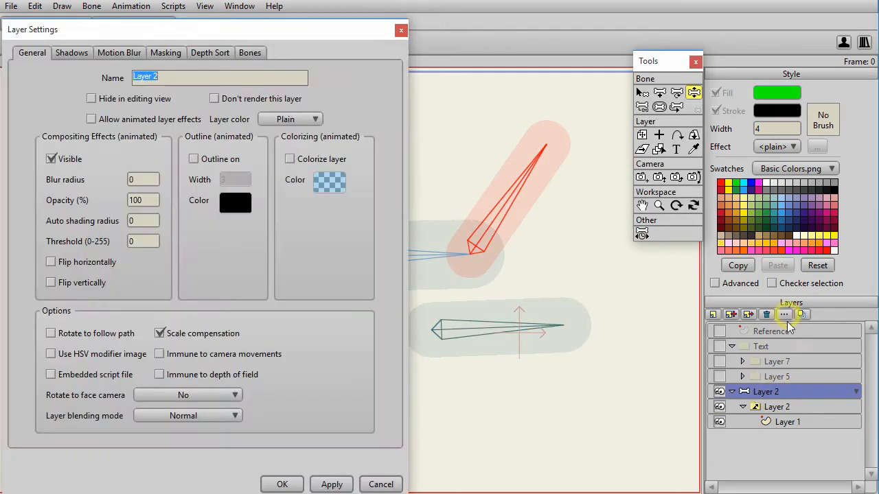
{"action": "left_click", "coordinate": [250, 52]}
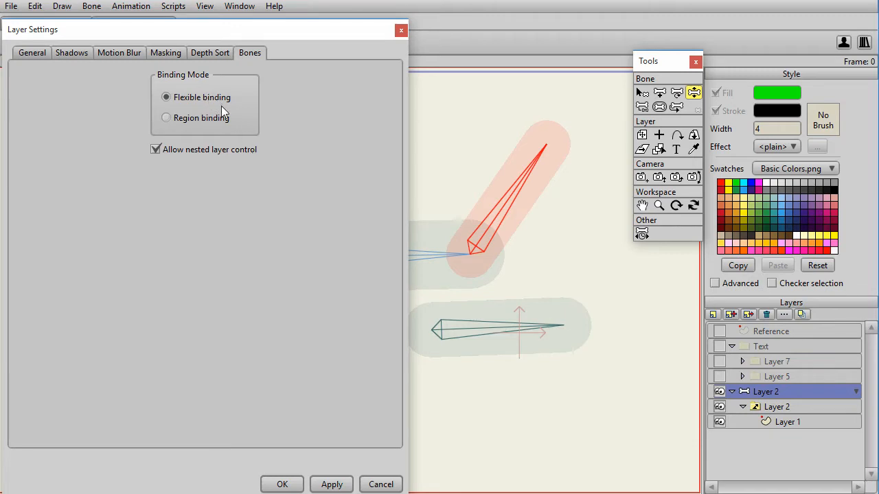
{"action": "mouse_move", "coordinate": [343, 456]}
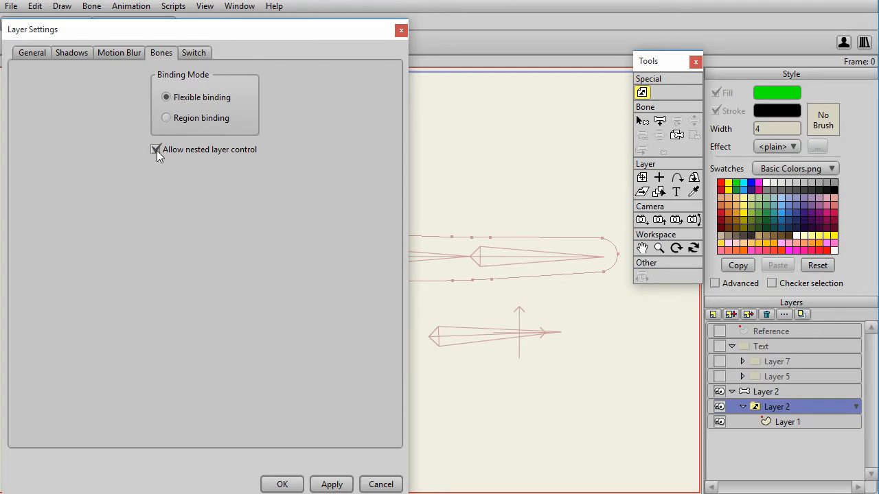
{"action": "left_click", "coordinate": [156, 149]}
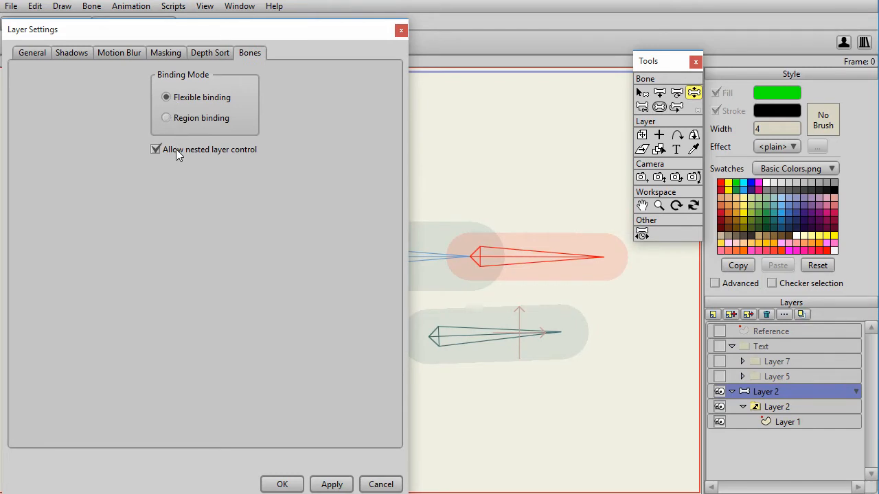
{"action": "left_click", "coordinate": [155, 149]}
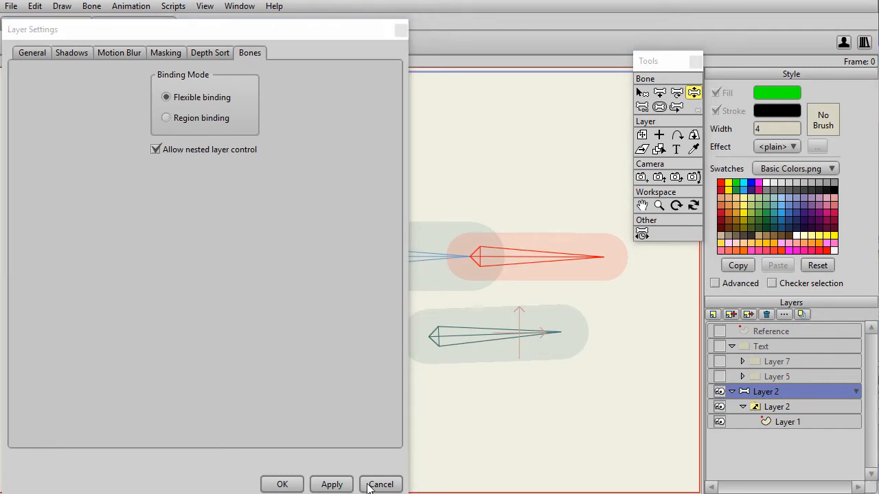
{"action": "left_click", "coordinate": [381, 483]}
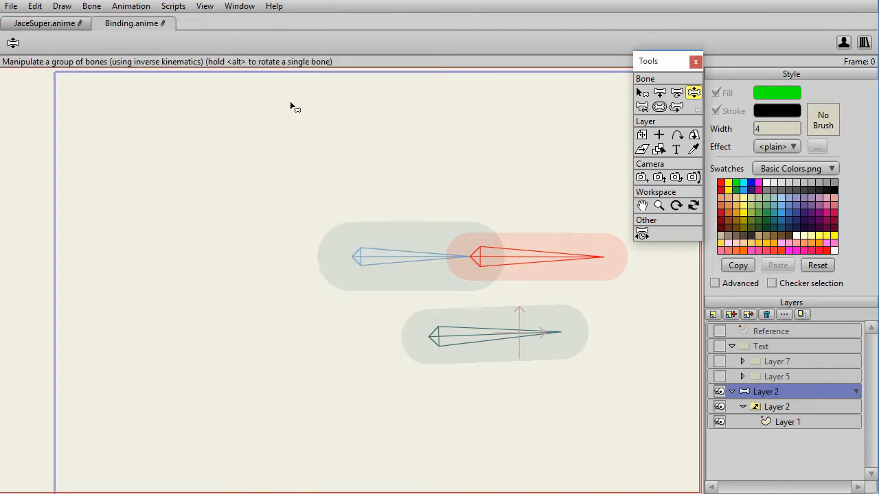
Bind Layer 1's arm shape to the two upper bones with Use Selected Bones For Flexi-Binding.
{"action": "left_click", "coordinate": [90, 5]}
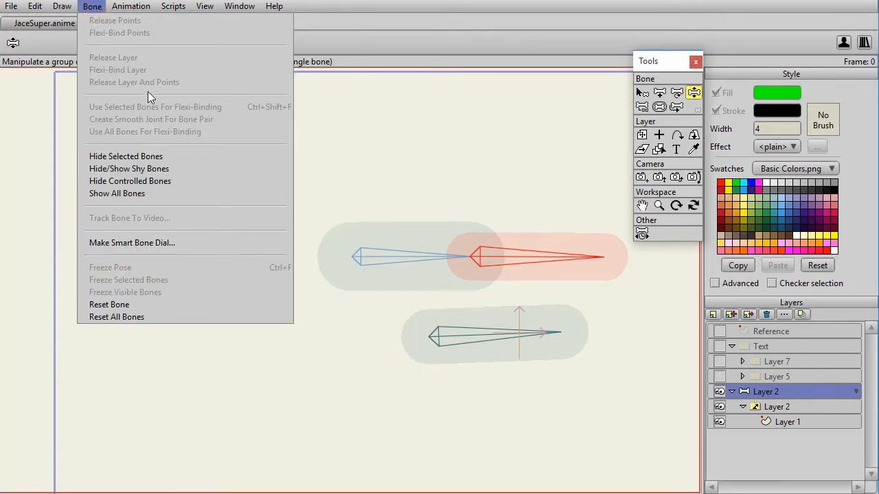
{"action": "left_click", "coordinate": [787, 421]}
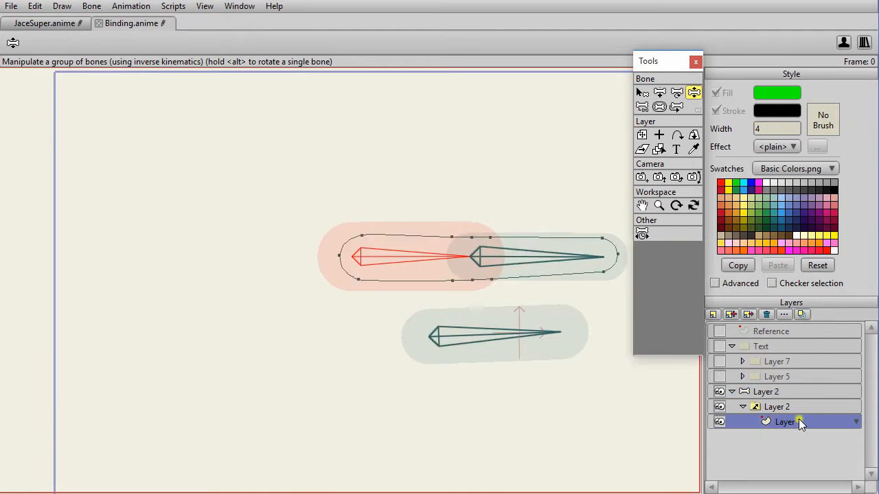
{"action": "left_click", "coordinate": [90, 6]}
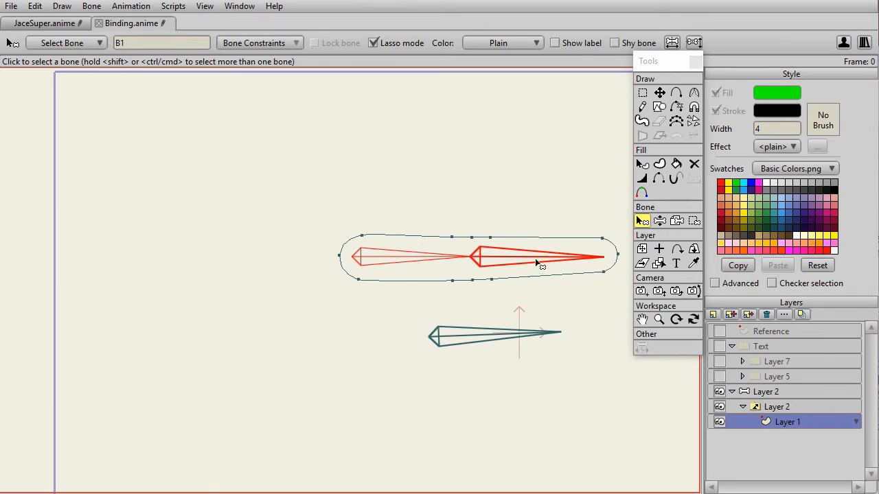
{"action": "left_click", "coordinate": [91, 6]}
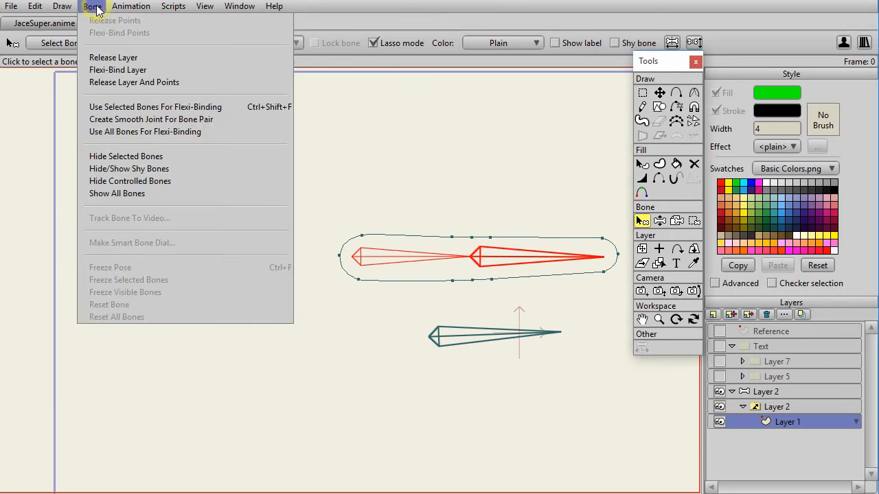
{"action": "mouse_move", "coordinate": [155, 107]}
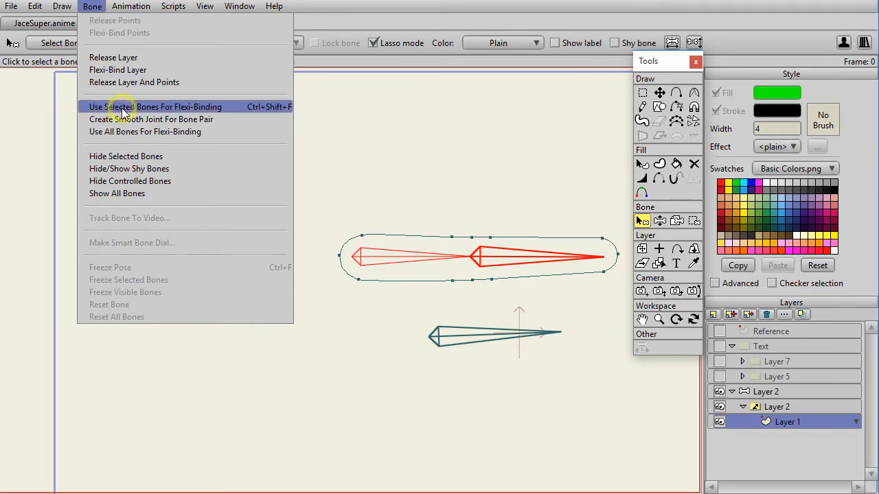
{"action": "left_click", "coordinate": [155, 107]}
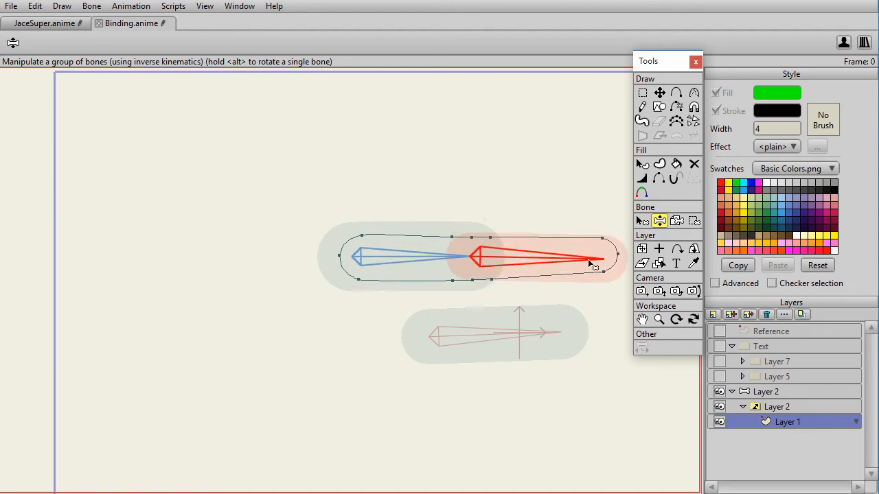
Flexi-bind all the arm outline's points to the bones, then switch to Manipulate Bones to test.
{"action": "left_click", "coordinate": [693, 219]}
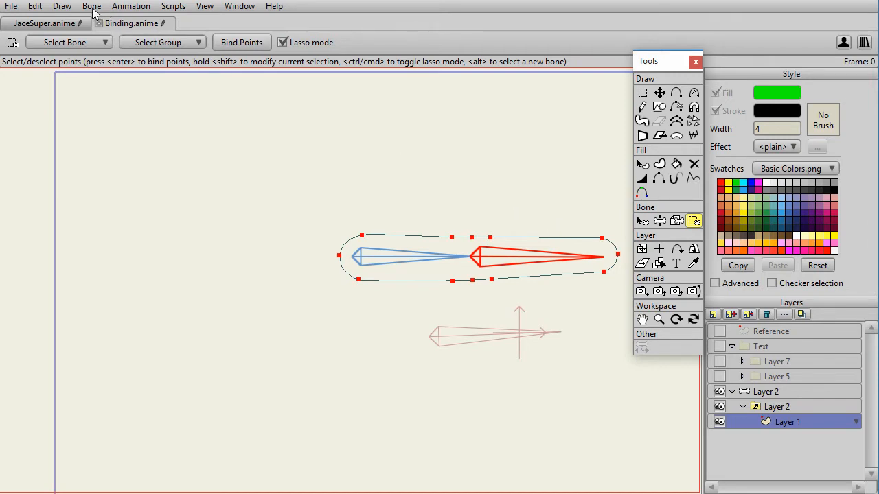
{"action": "left_click", "coordinate": [92, 5]}
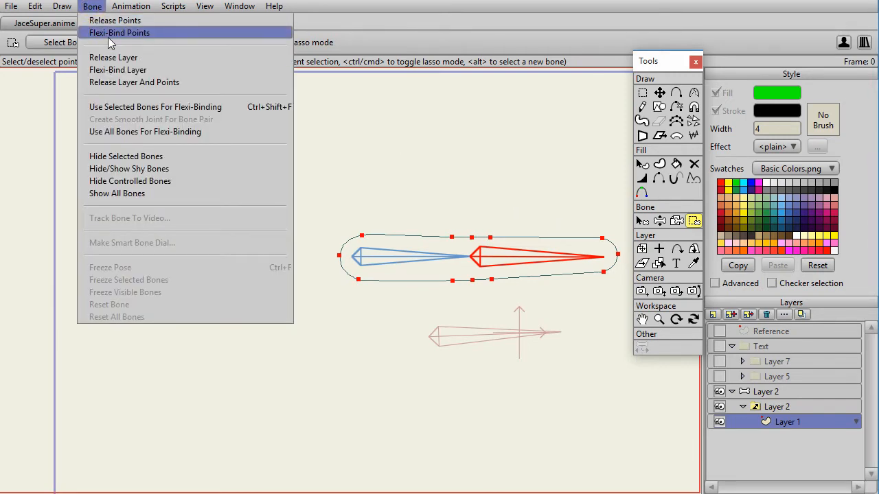
{"action": "left_click", "coordinate": [119, 33]}
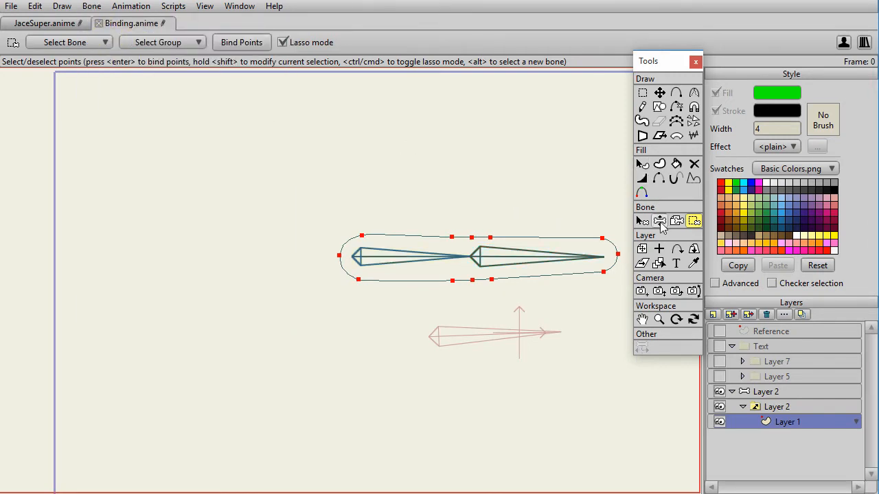
{"action": "left_click", "coordinate": [658, 220]}
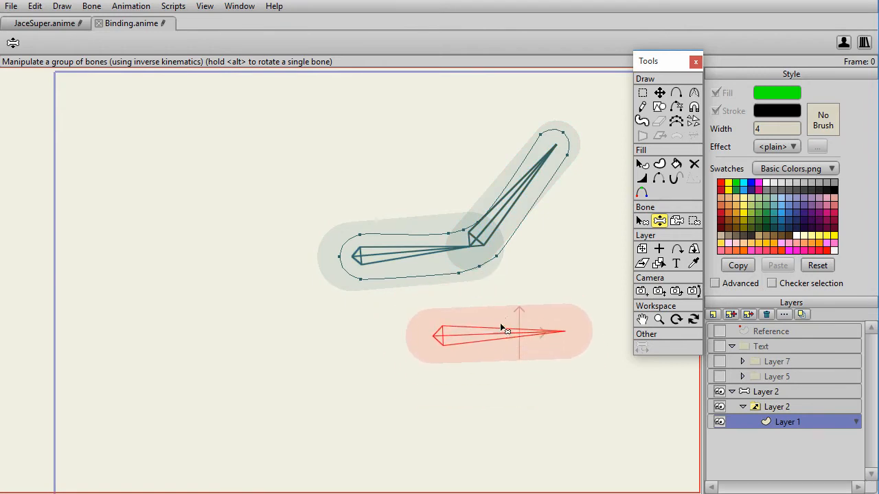
Bind the arm shape to every bone with Use All Bones For Flexi-Binding.
{"action": "left_click", "coordinate": [91, 5]}
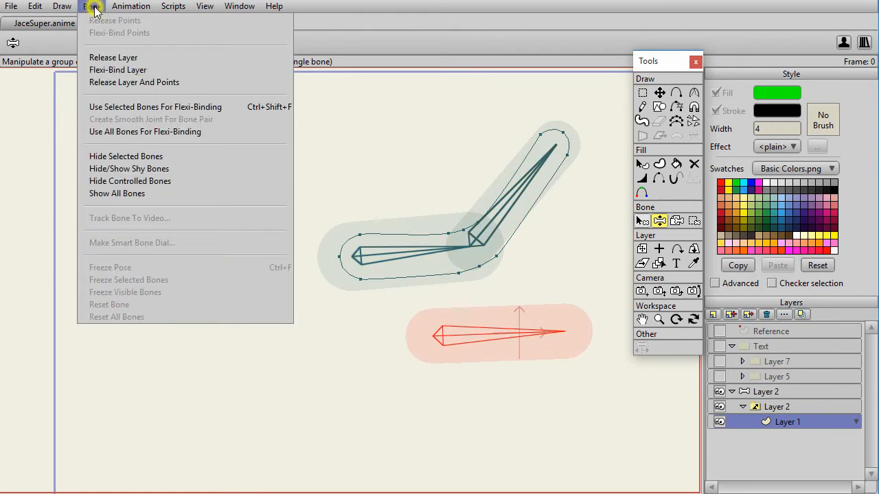
{"action": "mouse_move", "coordinate": [144, 131]}
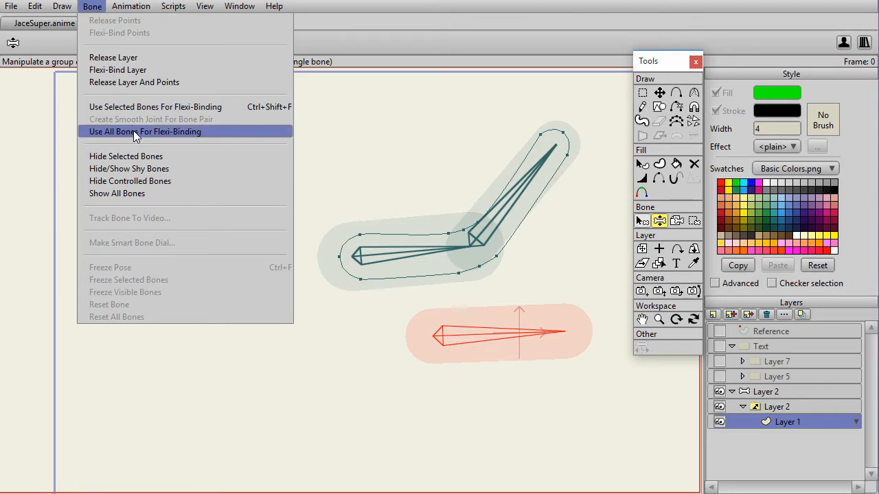
{"action": "left_click", "coordinate": [145, 132]}
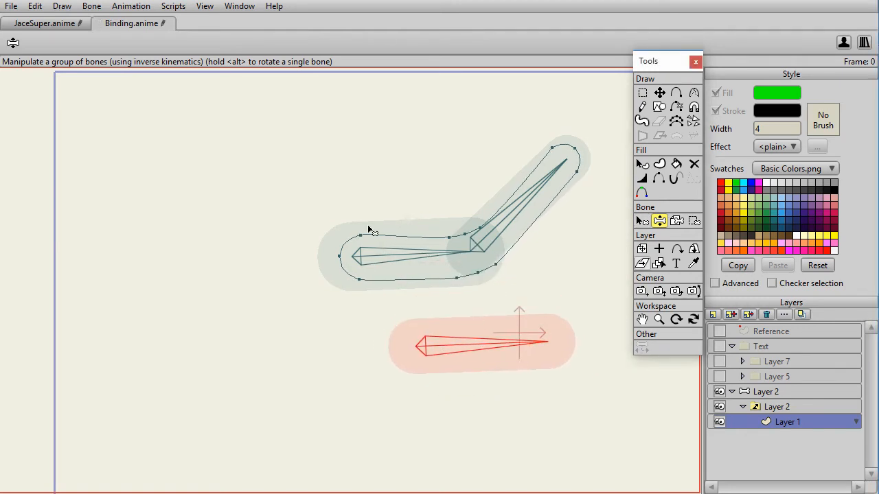
Rebind the arm shape to just the two upper bones with Use Selected Bones For Flexi-Binding.
{"action": "left_click", "coordinate": [91, 6]}
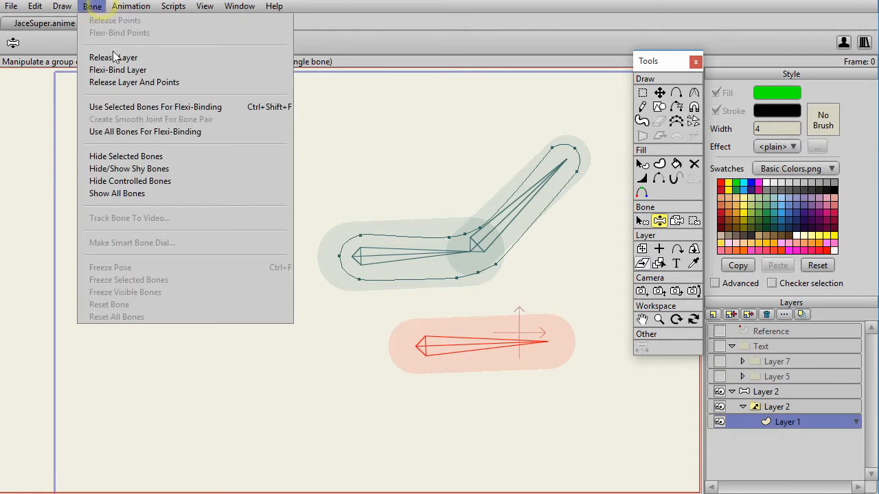
{"action": "mouse_move", "coordinate": [155, 107]}
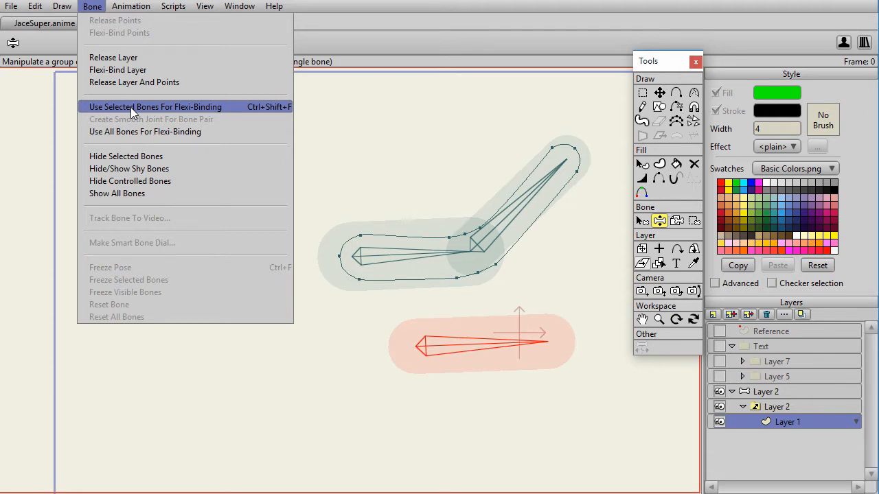
{"action": "left_click", "coordinate": [154, 107]}
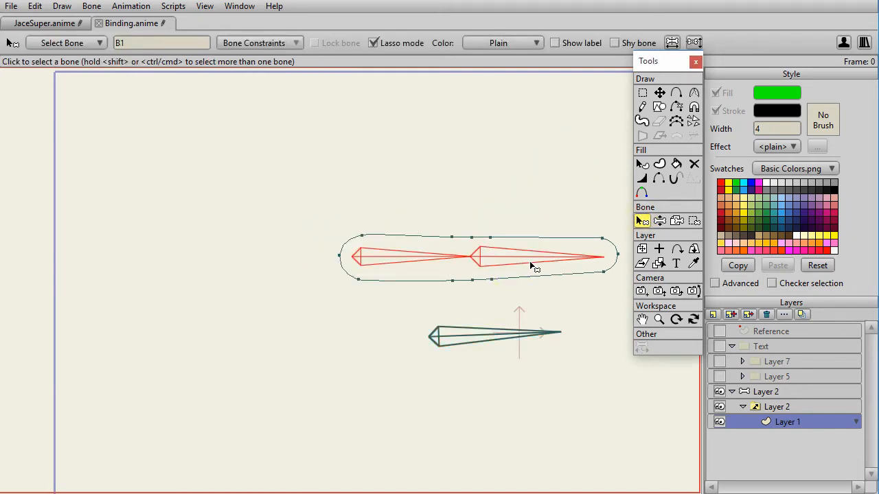
{"action": "left_click", "coordinate": [92, 6]}
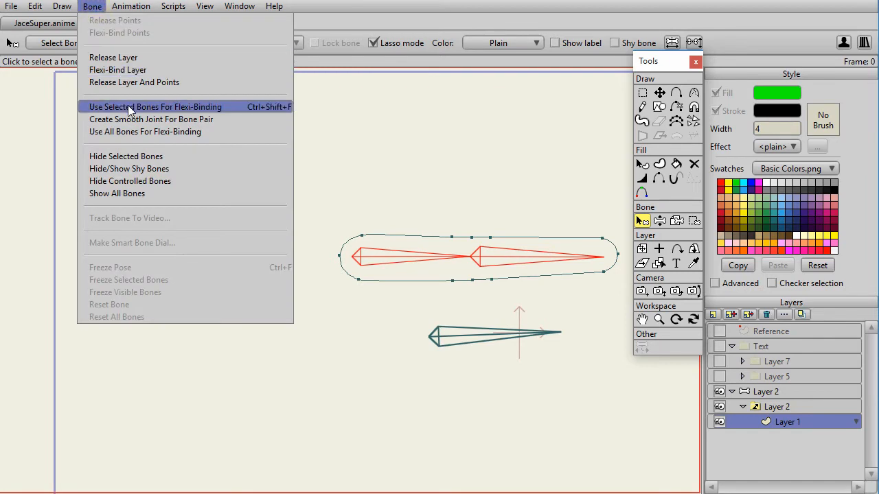
{"action": "left_click", "coordinate": [154, 107]}
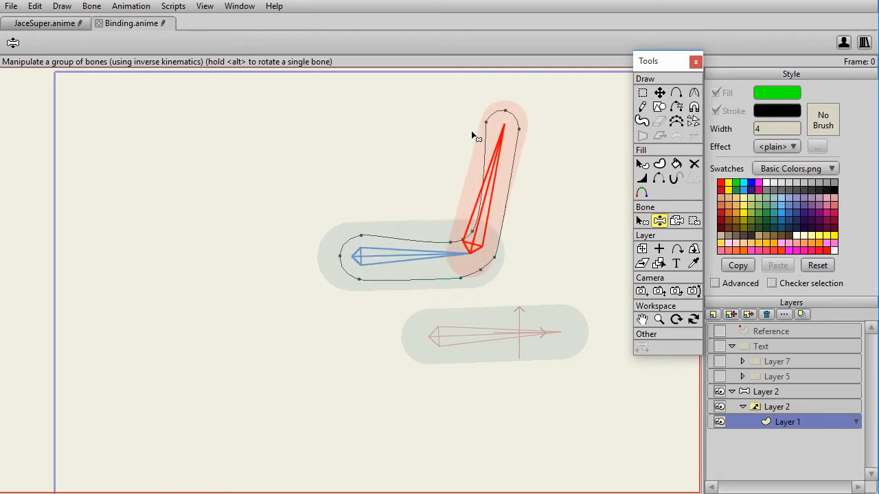
Bend the forearm upward and swing it back straight to test the binding.
{"action": "left_click_drag", "start_coordinate": [501, 127], "coordinate": [583, 206]}
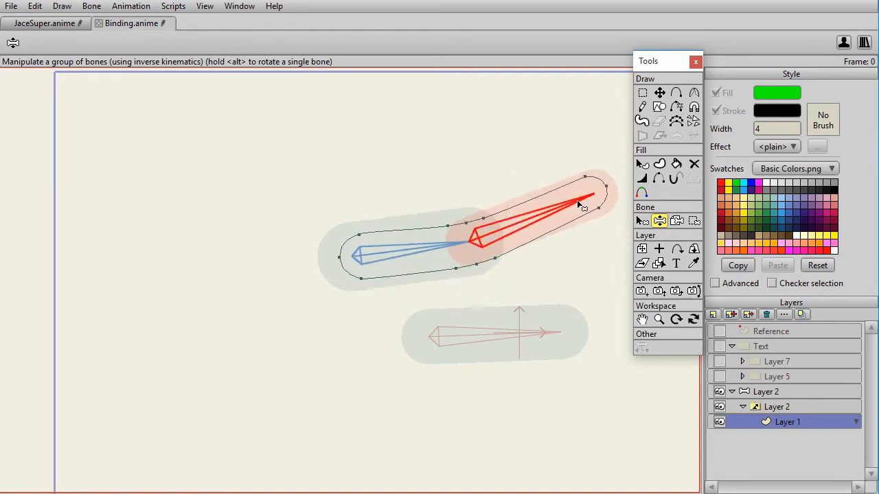
{"action": "left_click_drag", "start_coordinate": [583, 204], "coordinate": [603, 263]}
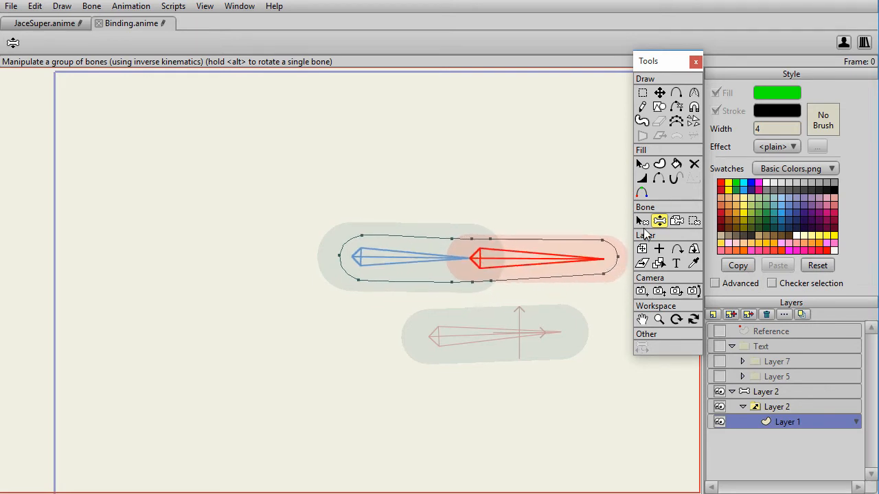
{"action": "left_click", "coordinate": [643, 220]}
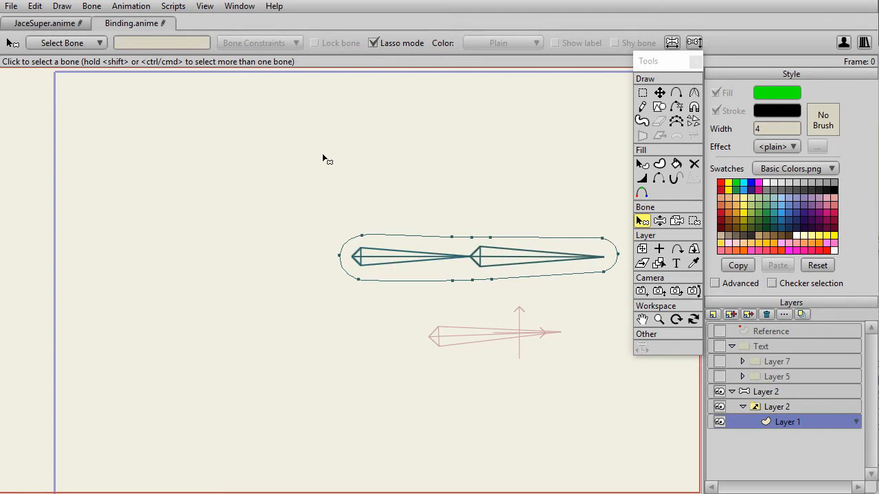
{"action": "mouse_move", "coordinate": [637, 234]}
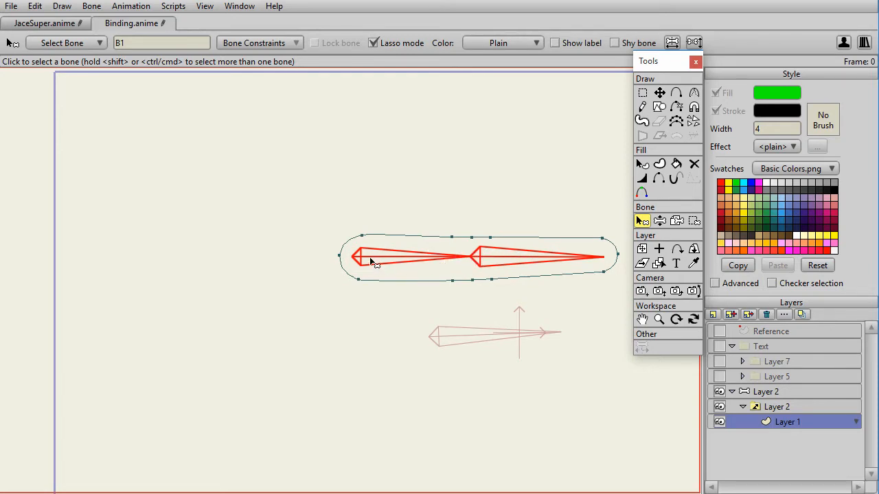
{"action": "mouse_move", "coordinate": [488, 265]}
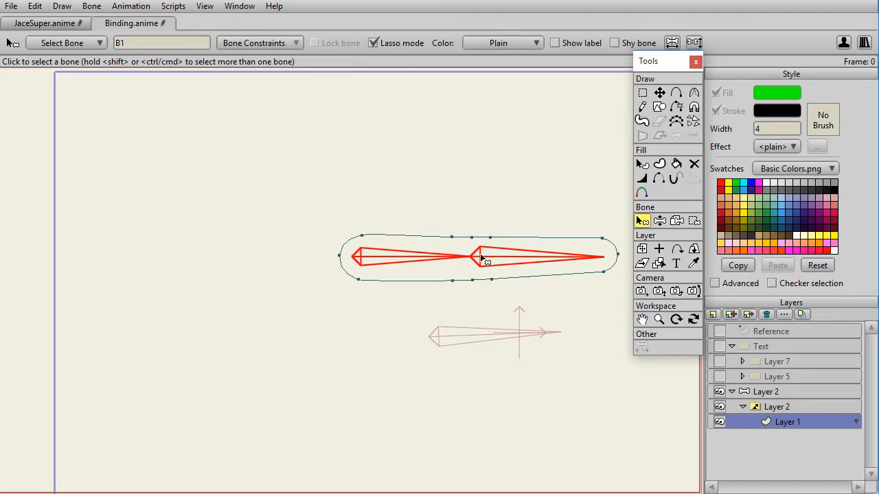
Bind the arm layer, then rotate the outer bone to straighten the arm and bend it upward at the elbow.
{"action": "left_click", "coordinate": [162, 43]}
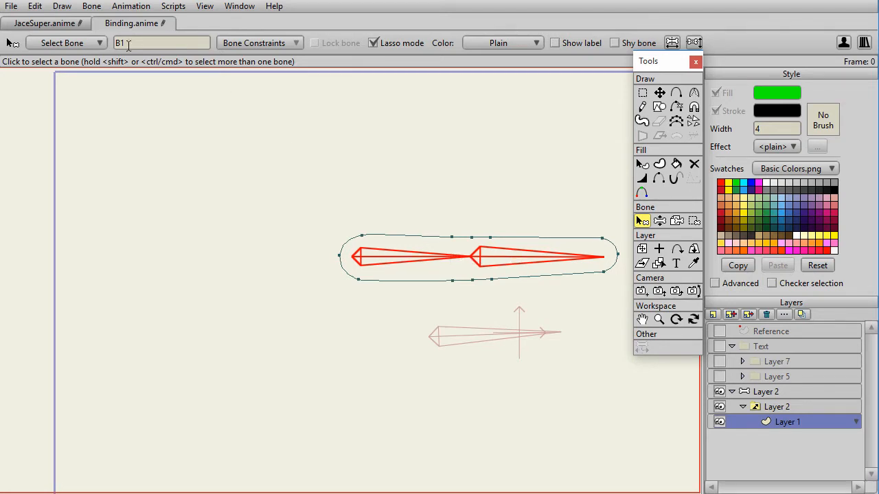
{"action": "left_click", "coordinate": [91, 6]}
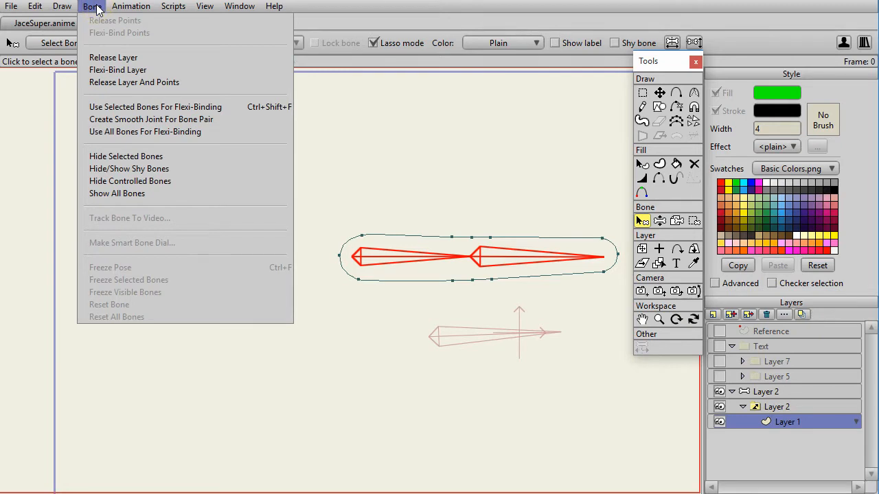
{"action": "mouse_move", "coordinate": [152, 118]}
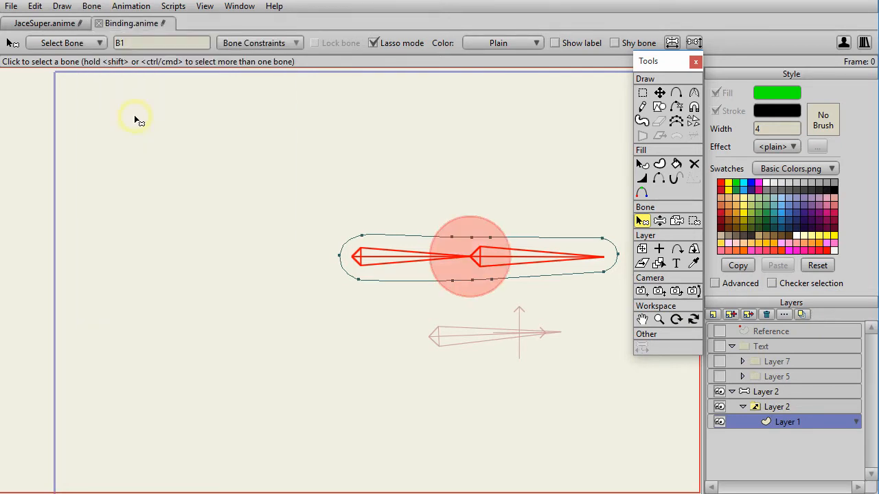
{"action": "mouse_move", "coordinate": [634, 235]}
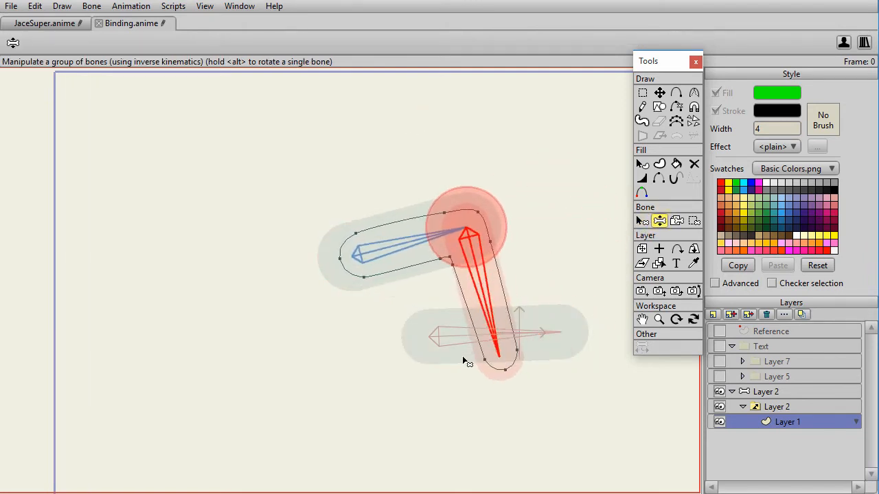
{"action": "left_click_drag", "start_coordinate": [501, 359], "coordinate": [597, 236]}
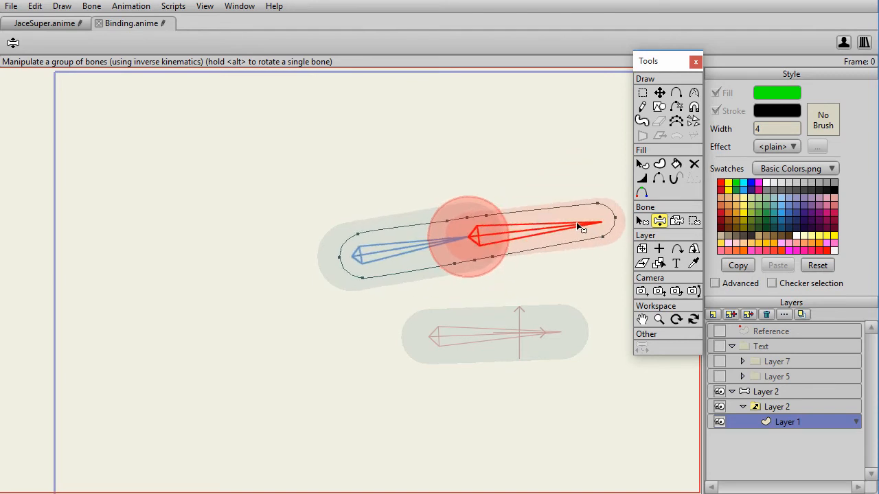
{"action": "left_click_drag", "start_coordinate": [584, 228], "coordinate": [577, 209]}
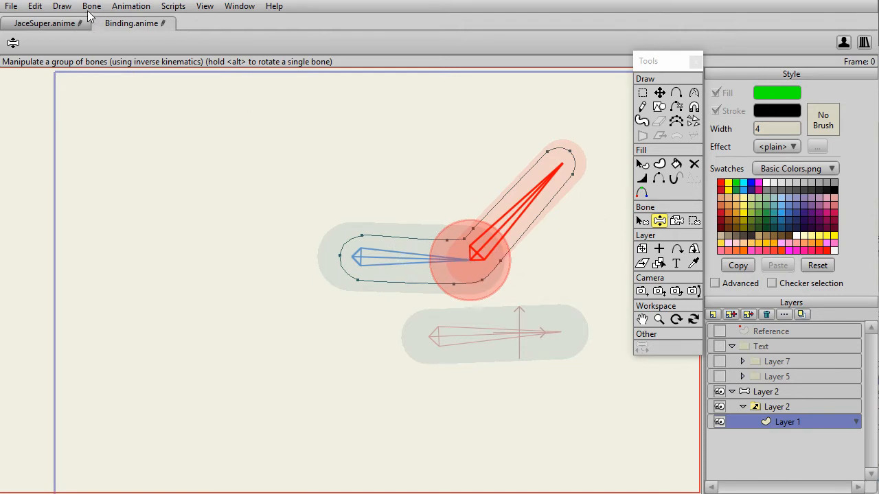
Release the arm shape and its points from the bones, then rebind its points.
{"action": "left_click", "coordinate": [92, 5]}
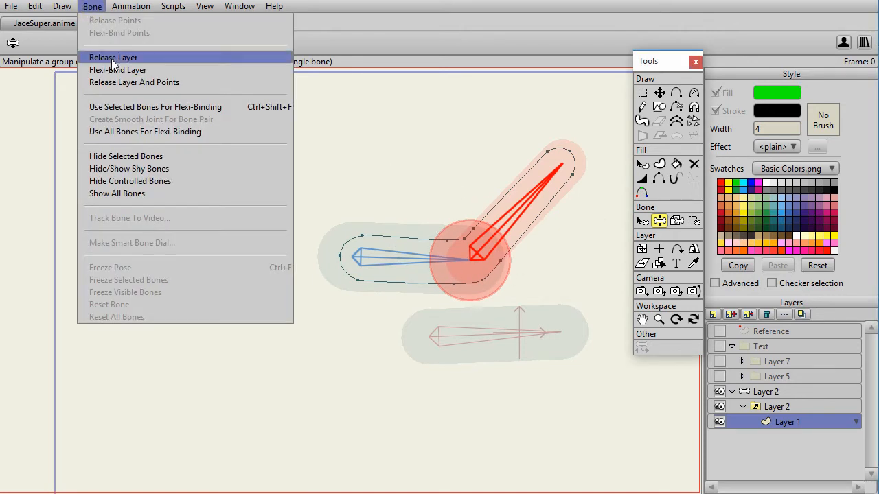
{"action": "mouse_move", "coordinate": [134, 83]}
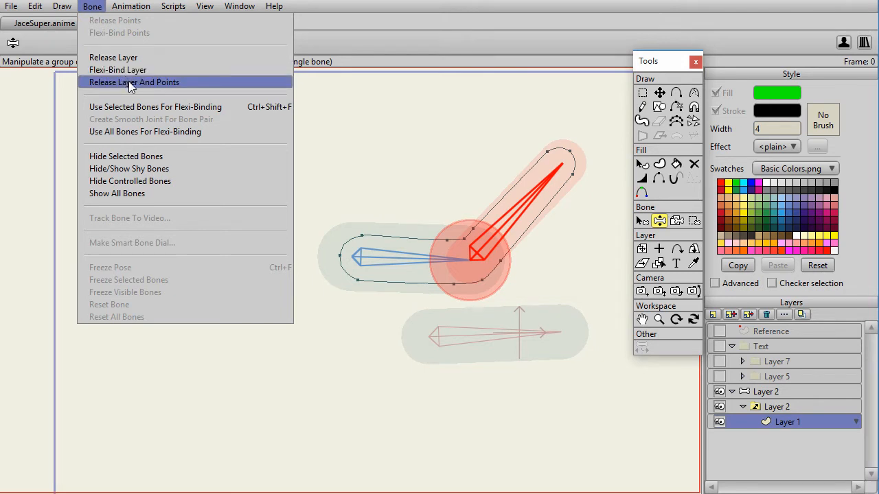
{"action": "left_click", "coordinate": [135, 82]}
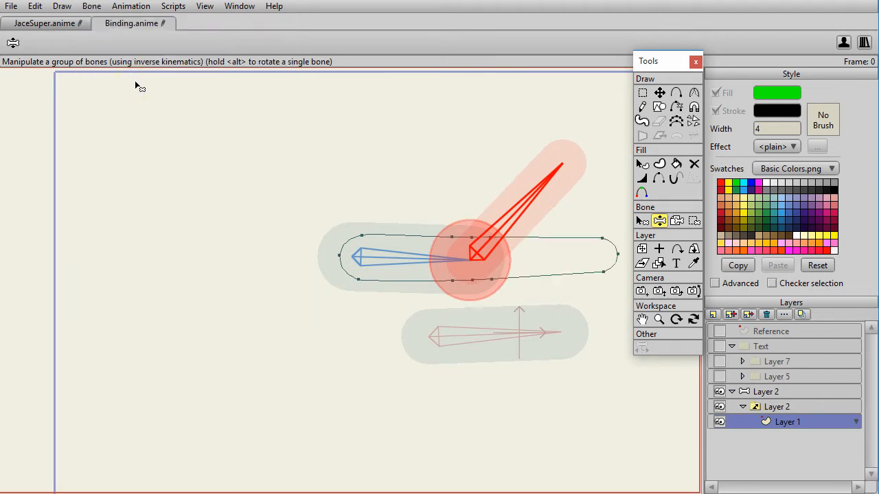
{"action": "mouse_move", "coordinate": [460, 236]}
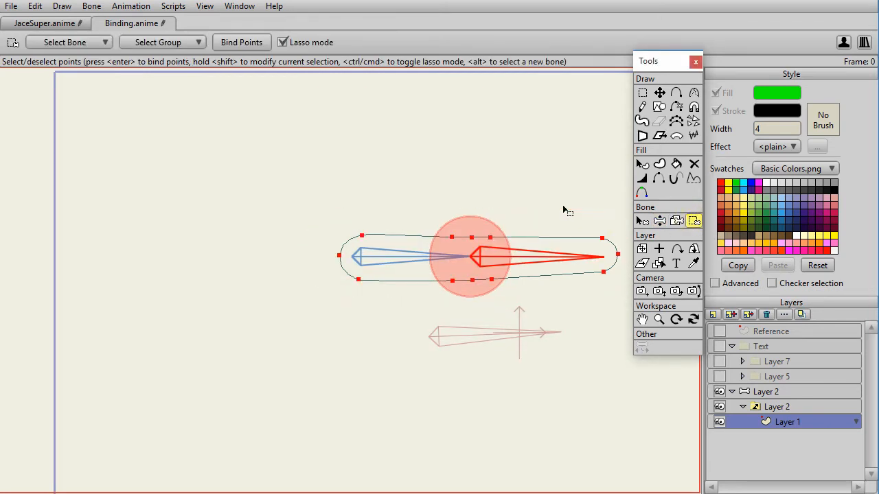
{"action": "left_click", "coordinate": [91, 5]}
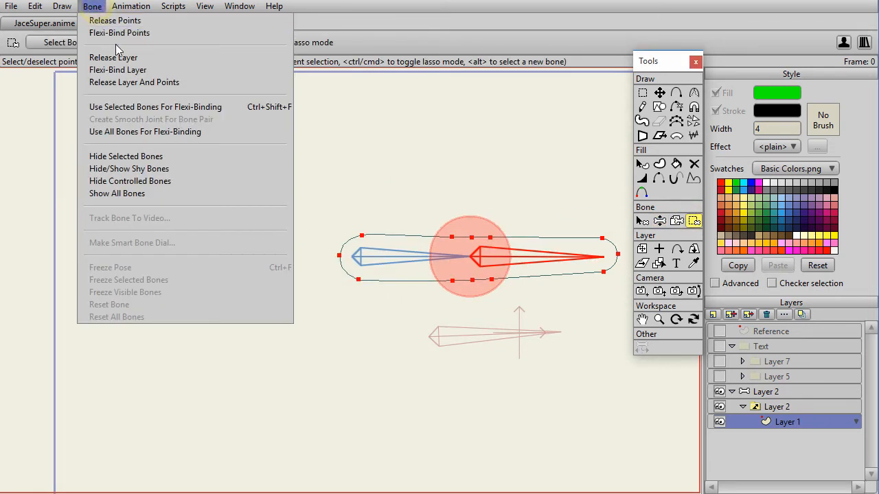
{"action": "mouse_move", "coordinate": [118, 33]}
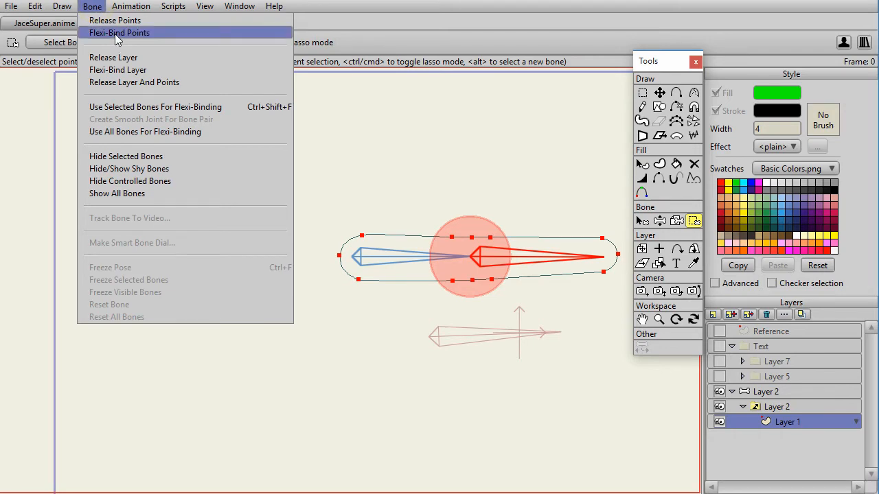
{"action": "mouse_move", "coordinate": [112, 58]}
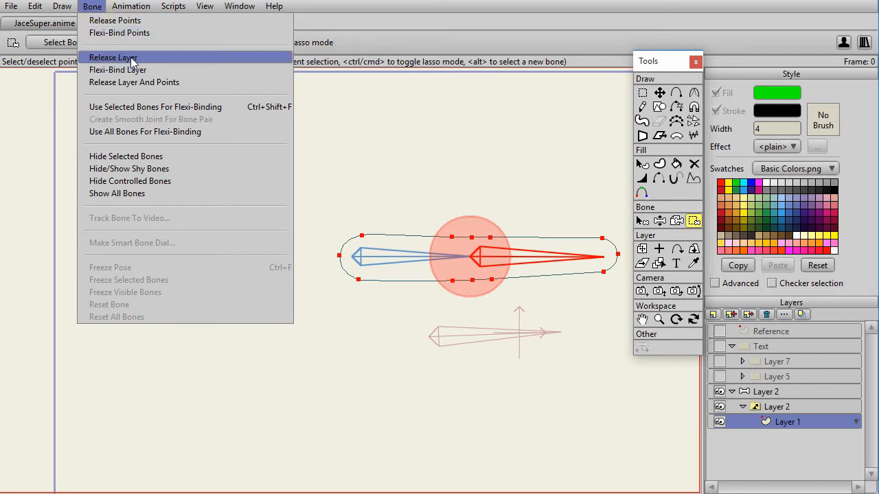
{"action": "left_click", "coordinate": [113, 58]}
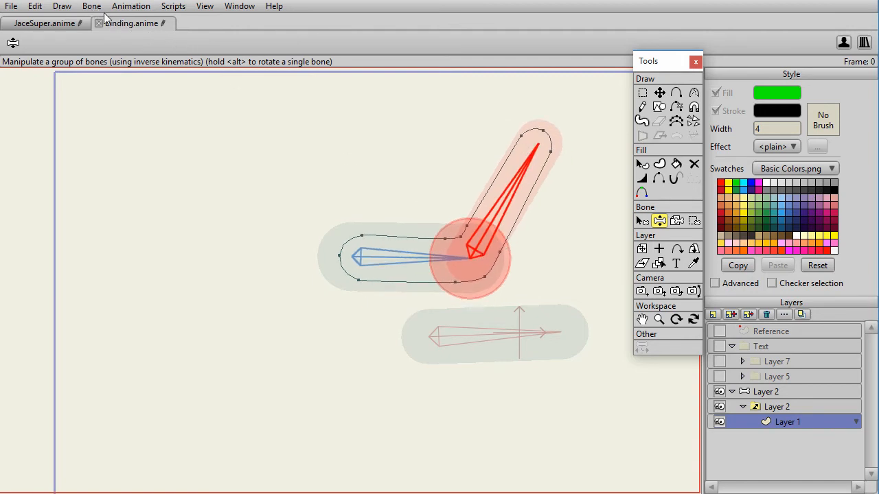
Make the selected bones drive the flexi-binding and bend the arm upward at the joint.
{"action": "left_click", "coordinate": [92, 5]}
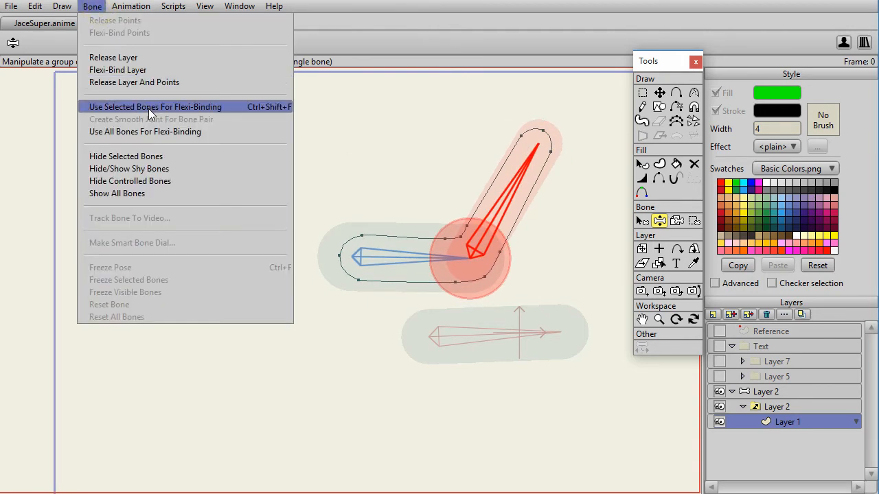
{"action": "mouse_move", "coordinate": [173, 110]}
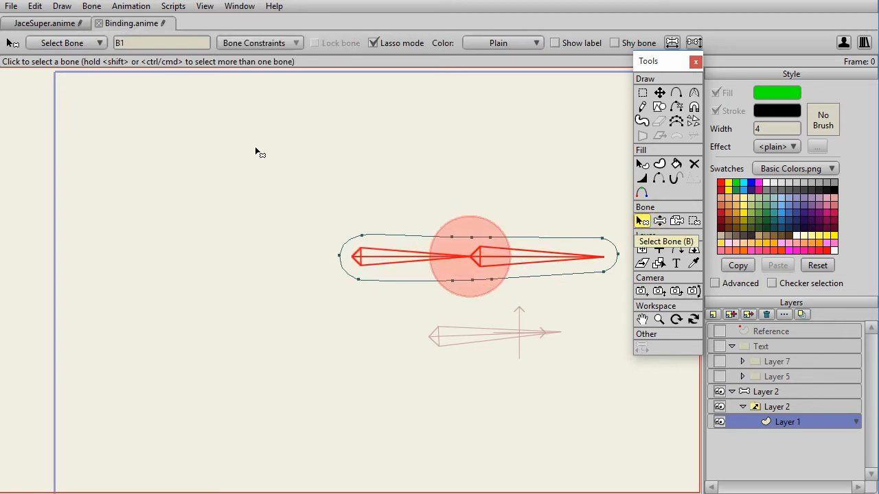
{"action": "left_click", "coordinate": [91, 5]}
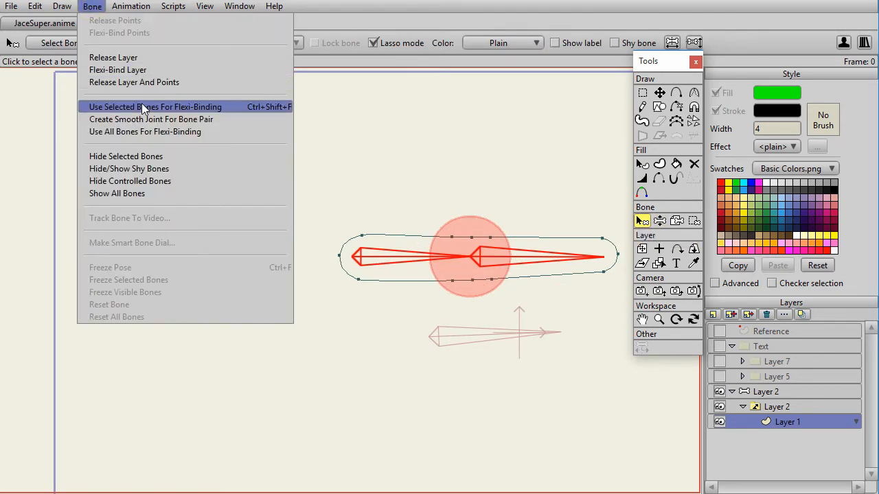
{"action": "left_click", "coordinate": [154, 107]}
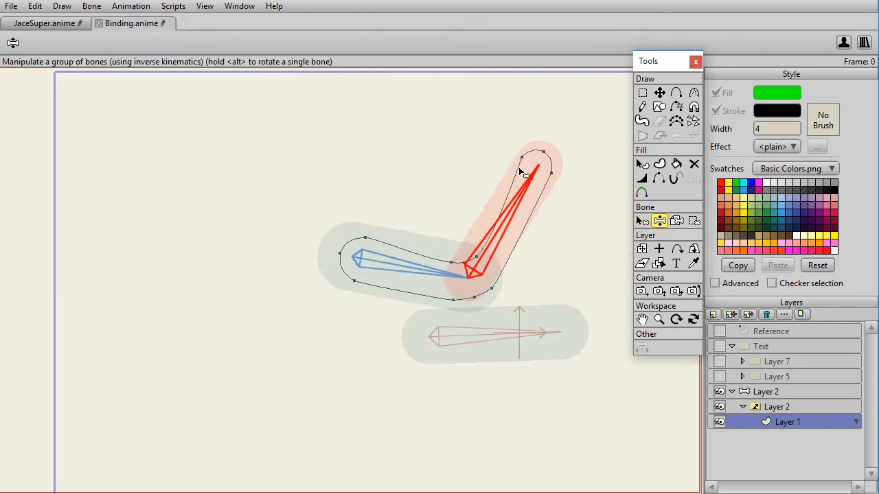
{"action": "left_click_drag", "start_coordinate": [522, 171], "coordinate": [574, 351]}
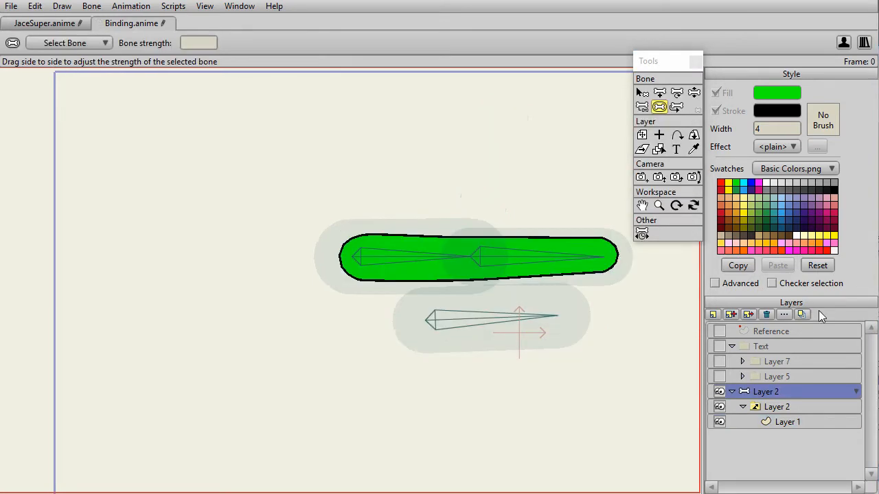
{"action": "mouse_move", "coordinate": [589, 335]}
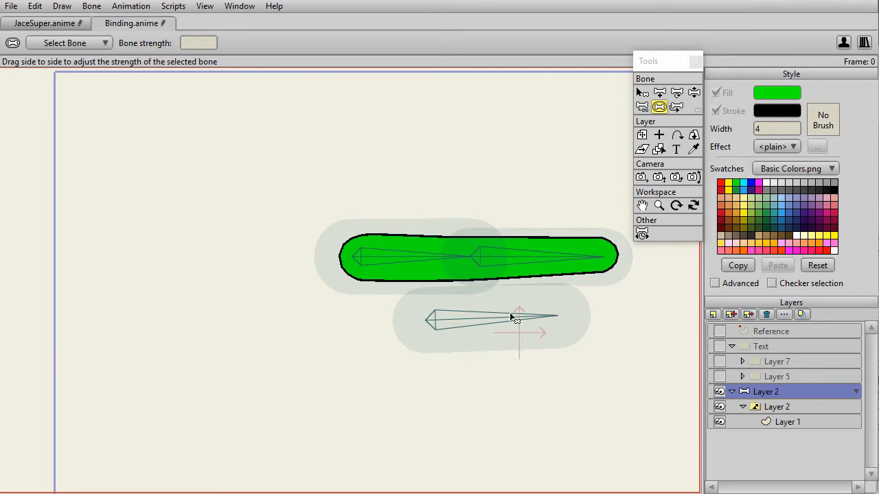
{"action": "mouse_move", "coordinate": [568, 302]}
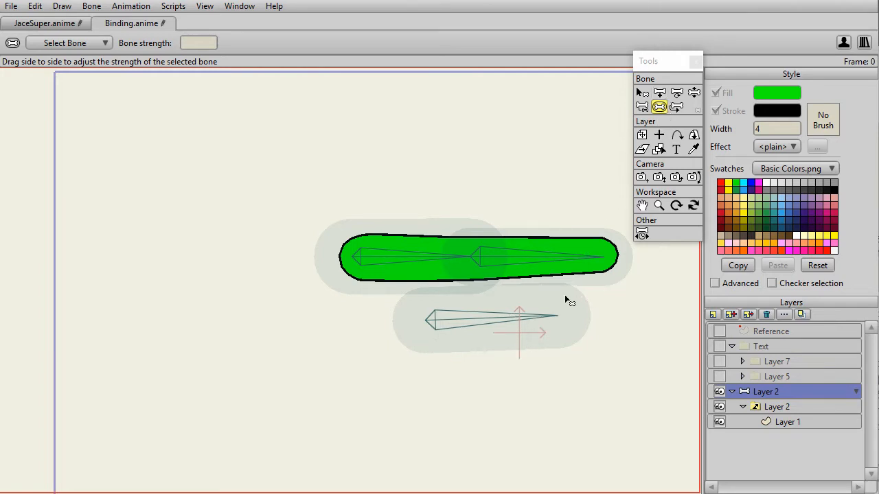
{"action": "mouse_move", "coordinate": [552, 351]}
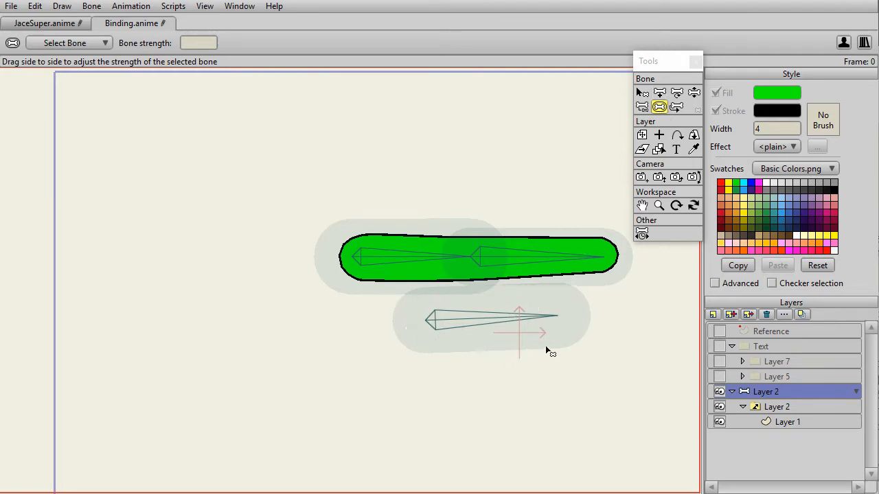
{"action": "mouse_move", "coordinate": [596, 321]}
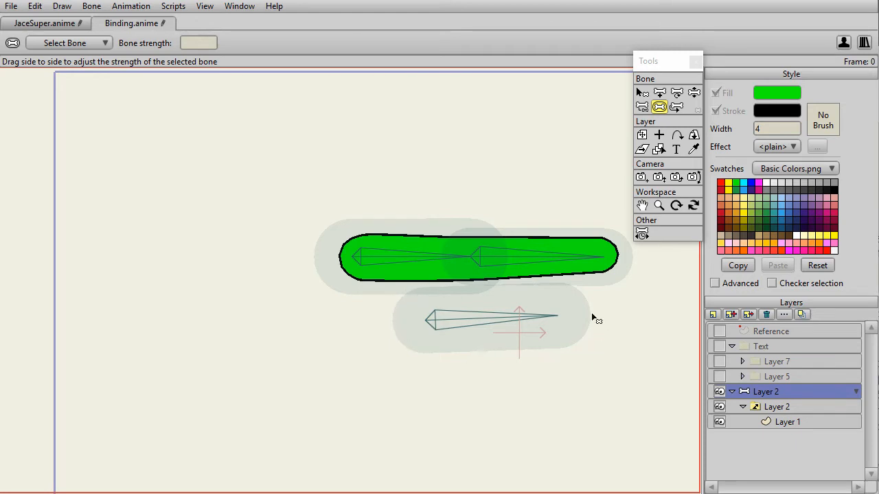
{"action": "mouse_move", "coordinate": [291, 124]}
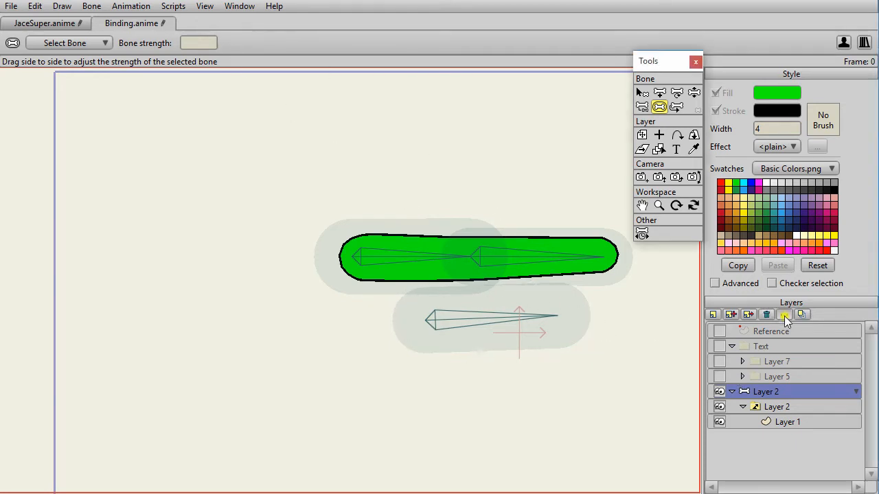
In the bone layer's settings, Bones tab, set the binding mode to Region binding.
{"action": "left_click", "coordinate": [785, 314]}
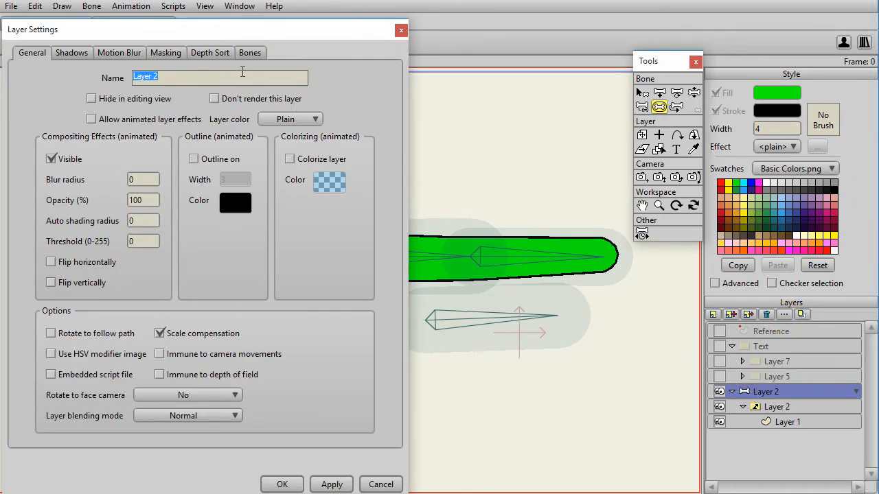
{"action": "left_click", "coordinate": [250, 53]}
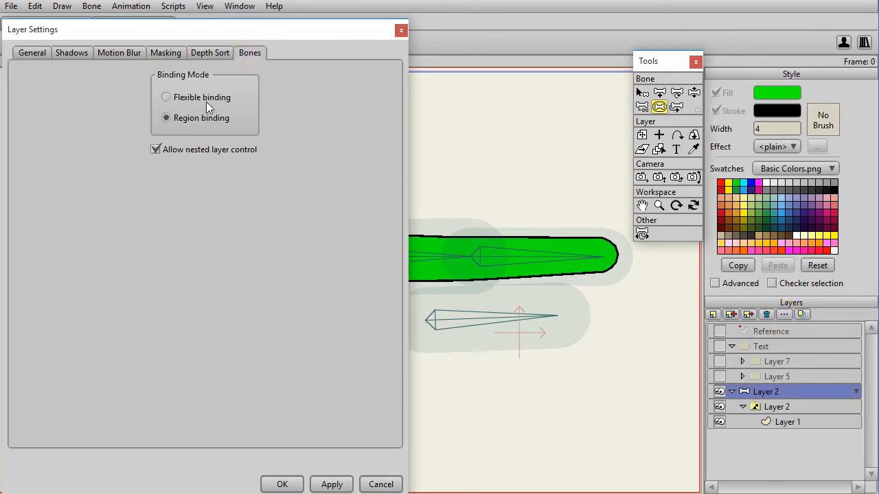
{"action": "mouse_move", "coordinate": [167, 102]}
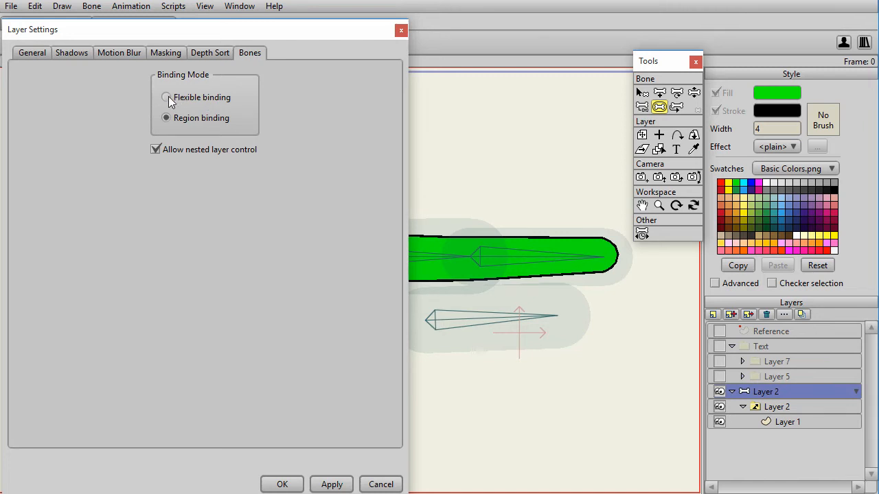
{"action": "left_click", "coordinate": [164, 96]}
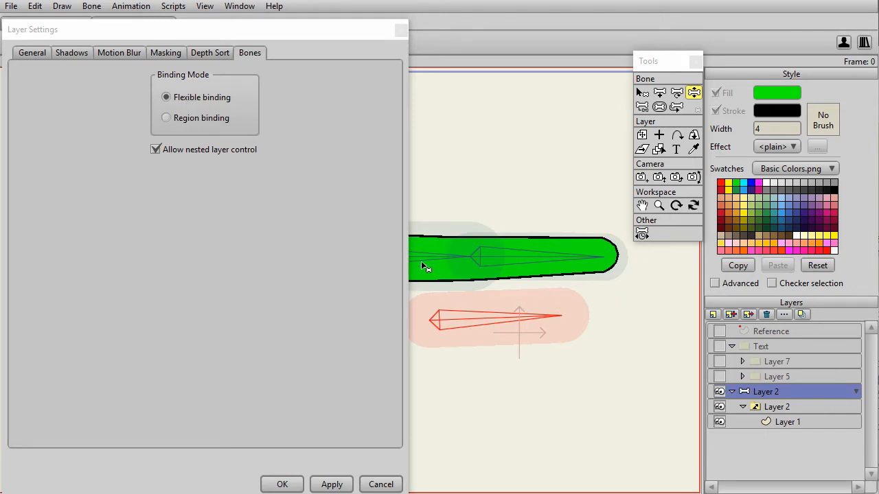
{"action": "mouse_move", "coordinate": [711, 266]}
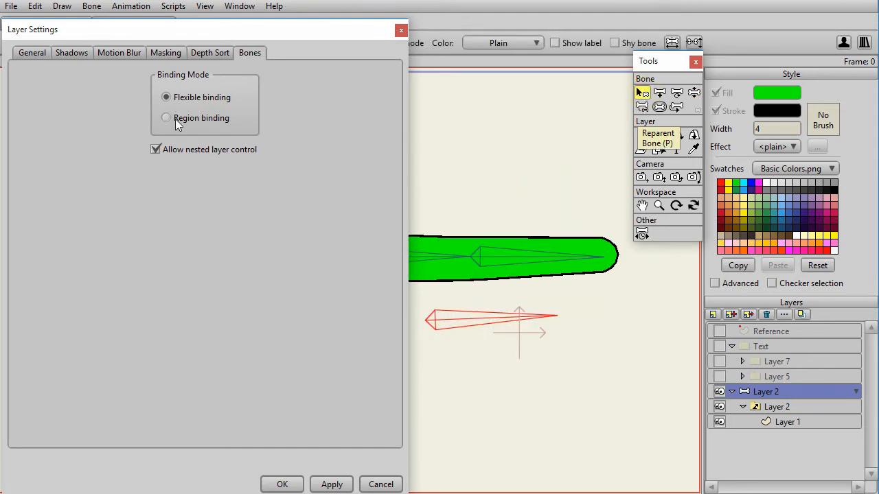
{"action": "left_click", "coordinate": [165, 118]}
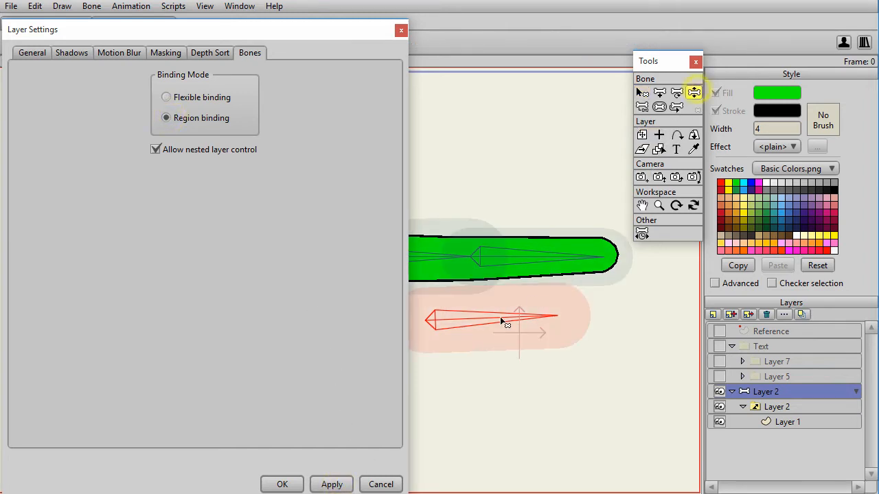
{"action": "left_click_drag", "start_coordinate": [505, 321], "coordinate": [505, 335]}
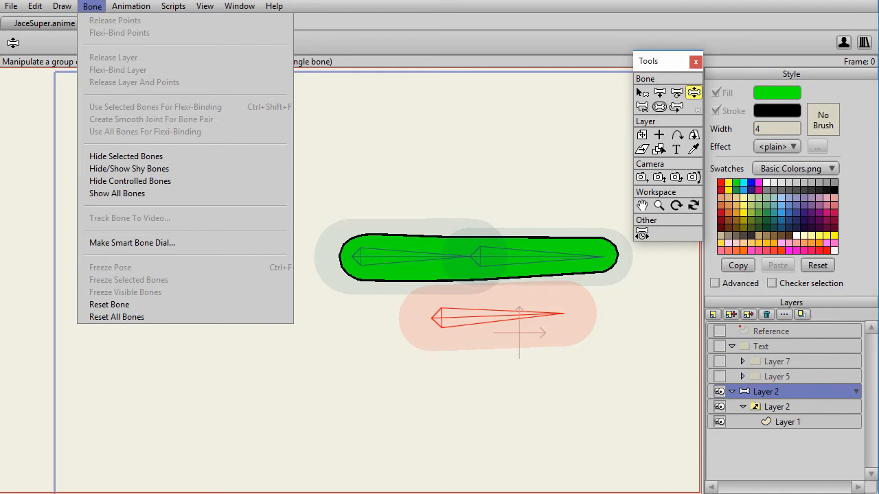
Select Layer 1, the green arm shape, browse the Bone menu's binding commands, and return to Select Bone.
{"action": "left_click", "coordinate": [62, 5]}
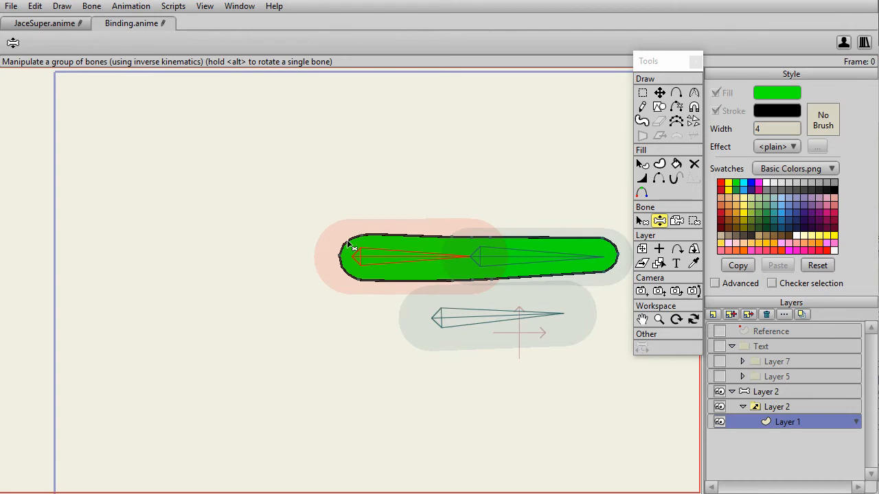
{"action": "left_click", "coordinate": [91, 5]}
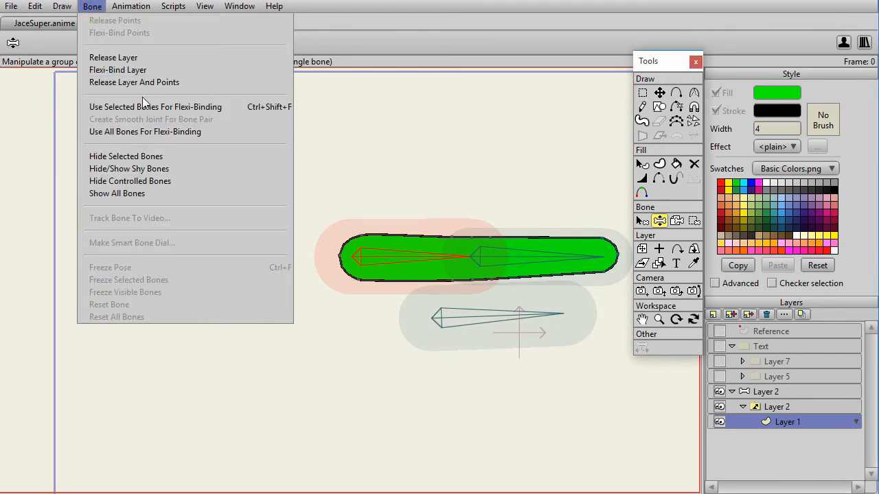
{"action": "mouse_move", "coordinate": [155, 107]}
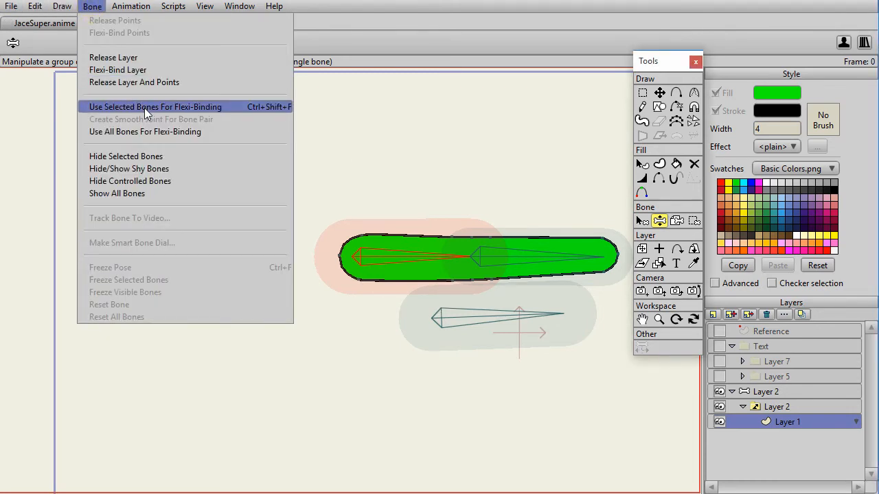
{"action": "mouse_move", "coordinate": [190, 113]}
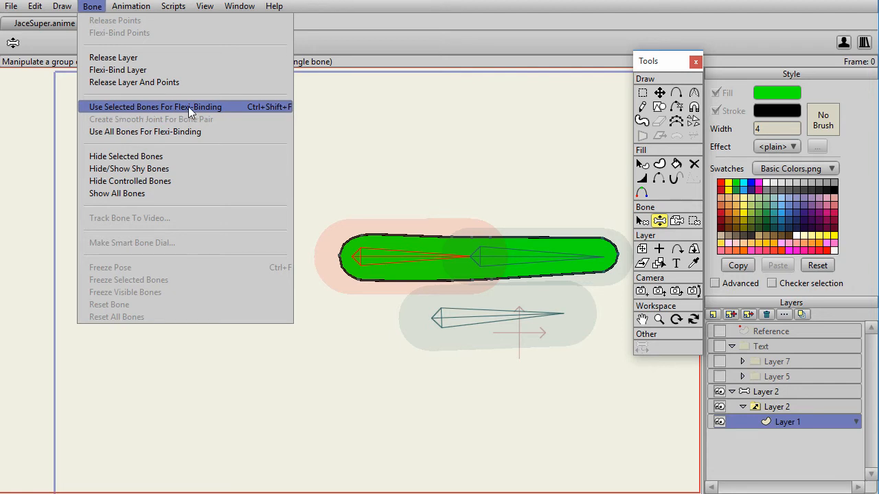
{"action": "mouse_move", "coordinate": [95, 127]}
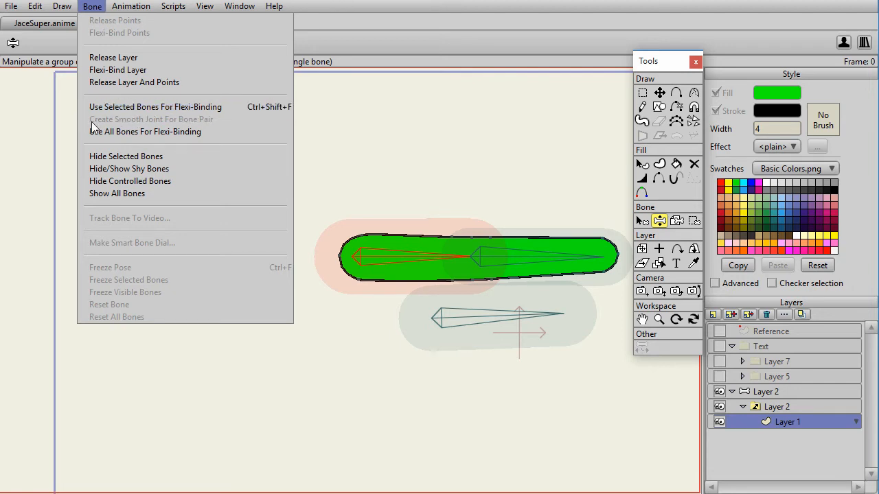
{"action": "mouse_move", "coordinate": [208, 130]}
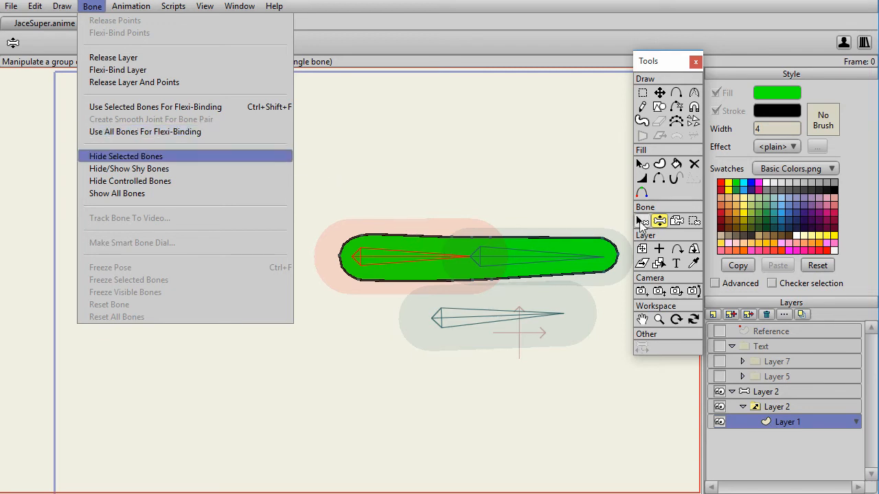
{"action": "left_click", "coordinate": [643, 221]}
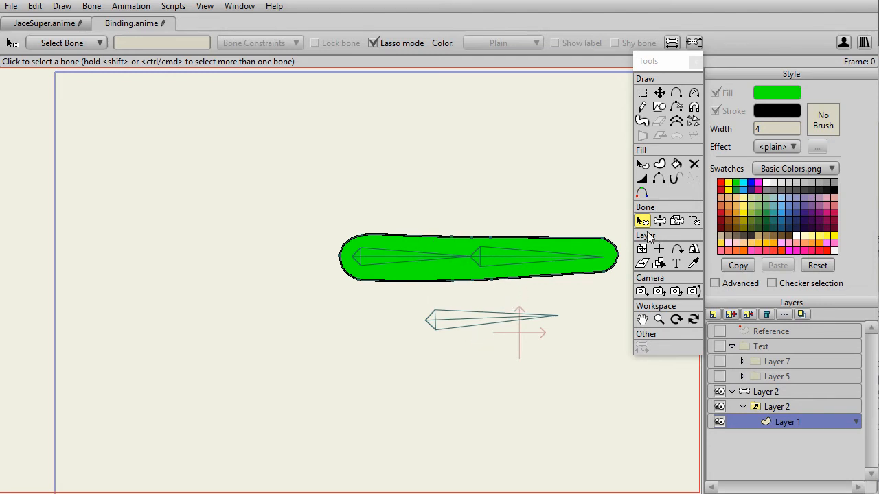
Lasso-select around the arm's middle joint so its circular influence region appears.
{"action": "left_click_drag", "start_coordinate": [497, 195], "coordinate": [453, 272]}
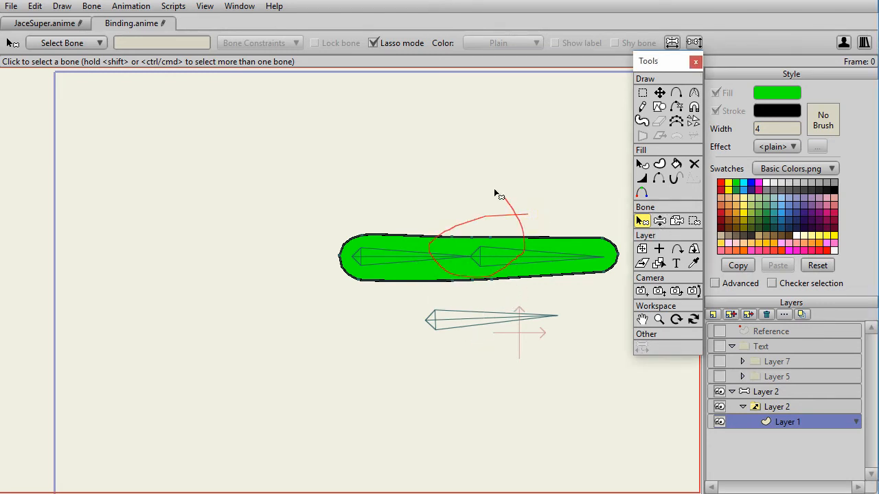
{"action": "left_click", "coordinate": [91, 6]}
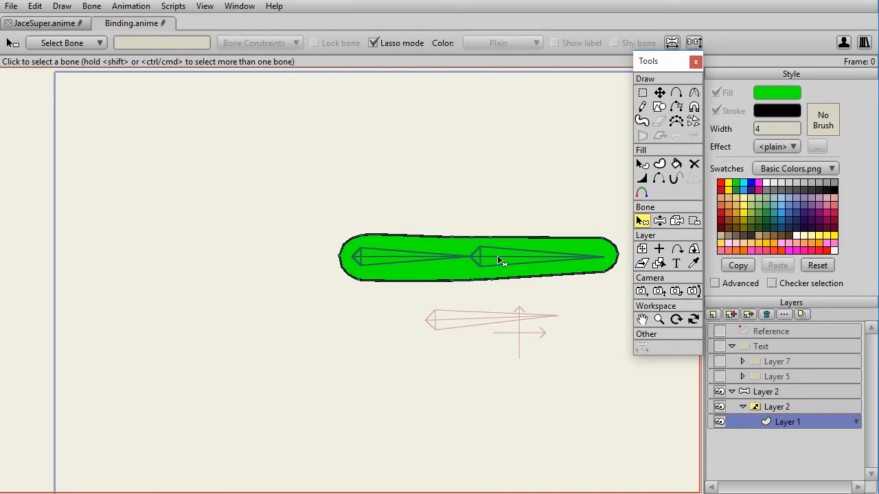
{"action": "mouse_move", "coordinate": [489, 331]}
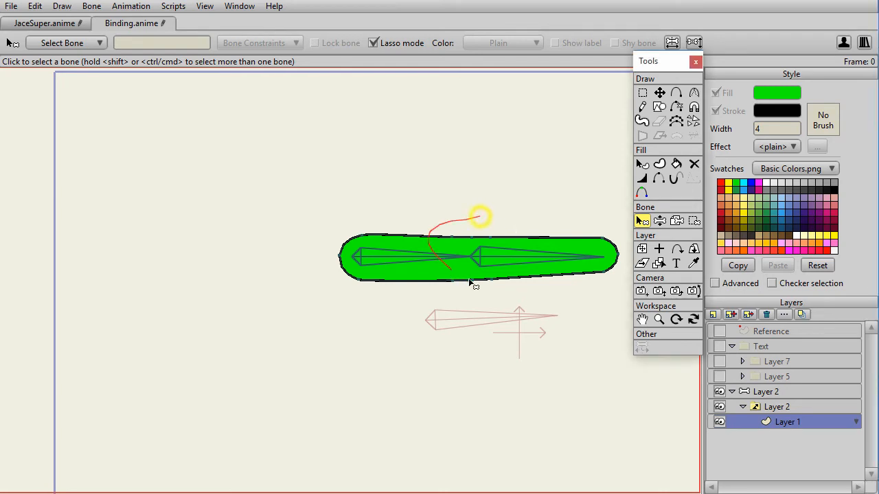
{"action": "left_click", "coordinate": [91, 6]}
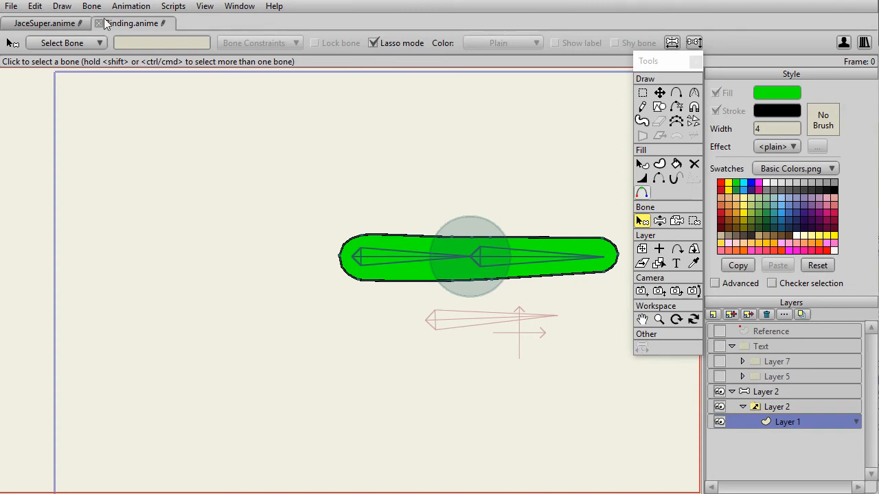
Release Layer 1 and its point bindings, then select bone B2 in the arm.
{"action": "left_click", "coordinate": [91, 5]}
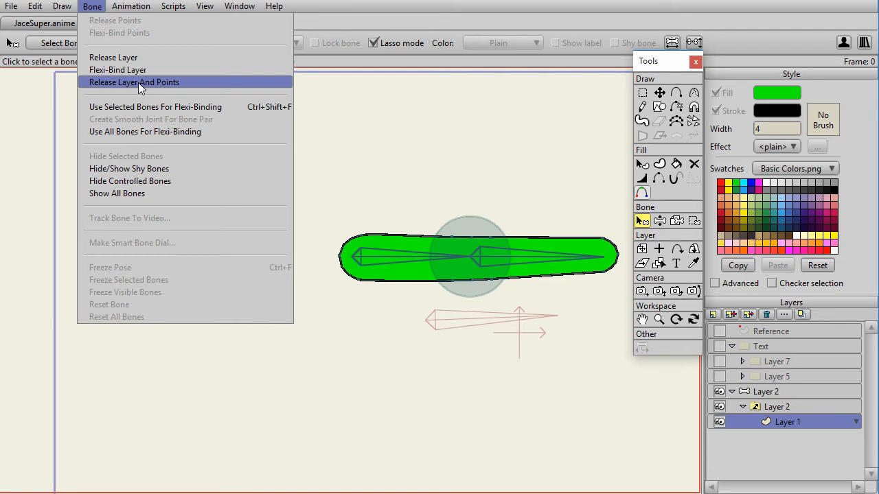
{"action": "left_click", "coordinate": [134, 83]}
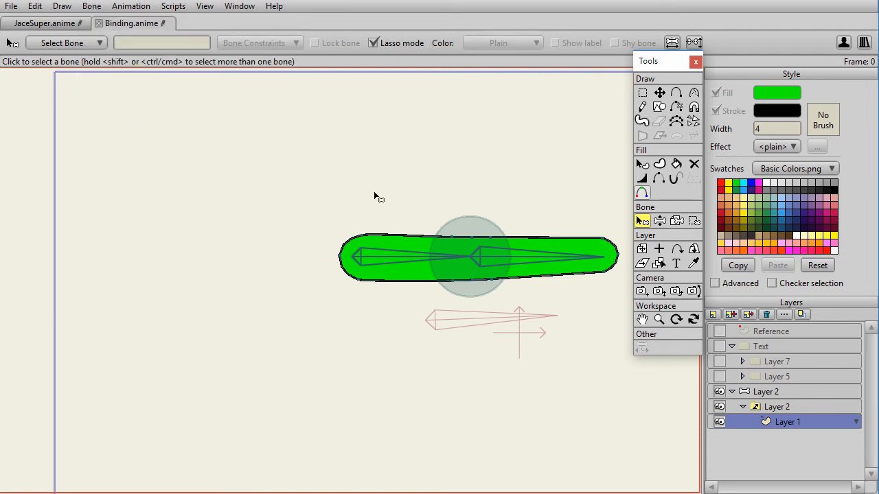
{"action": "left_click", "coordinate": [480, 258]}
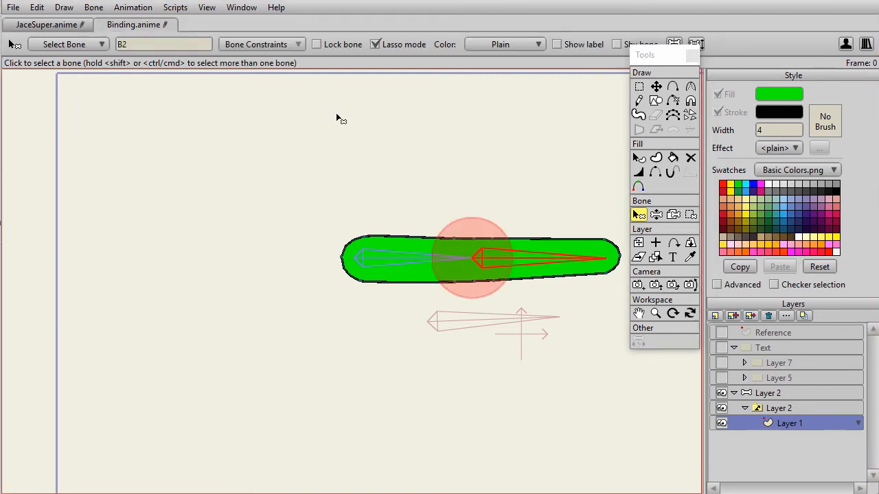
Flexi-bind Layer 1 to bone B2 and verify the layer shows as flexi-bound.
{"action": "left_click", "coordinate": [93, 7]}
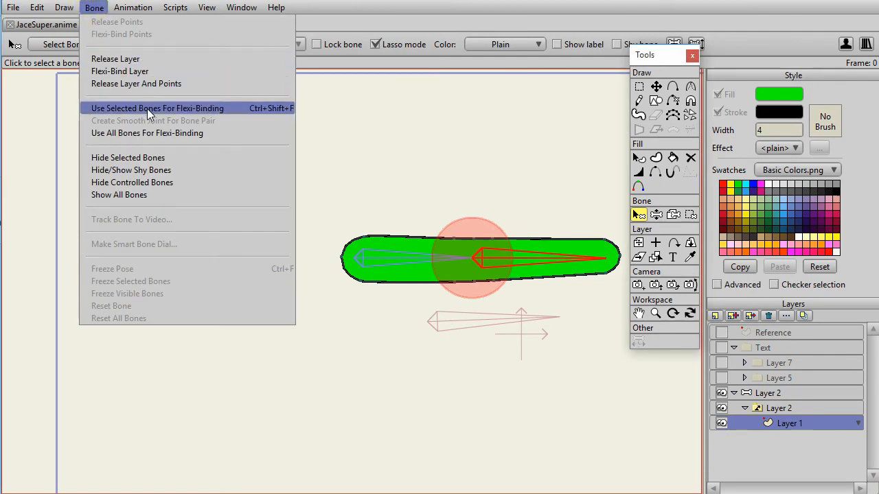
{"action": "mouse_move", "coordinate": [148, 131]}
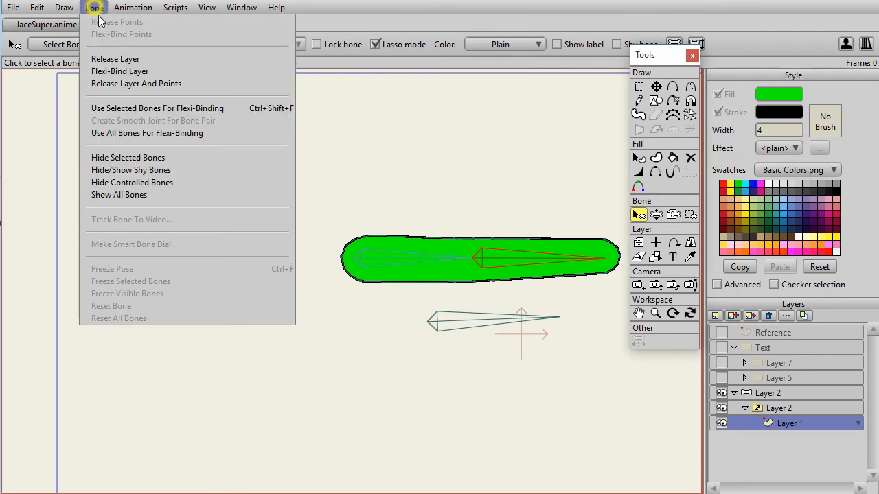
{"action": "mouse_move", "coordinate": [123, 72]}
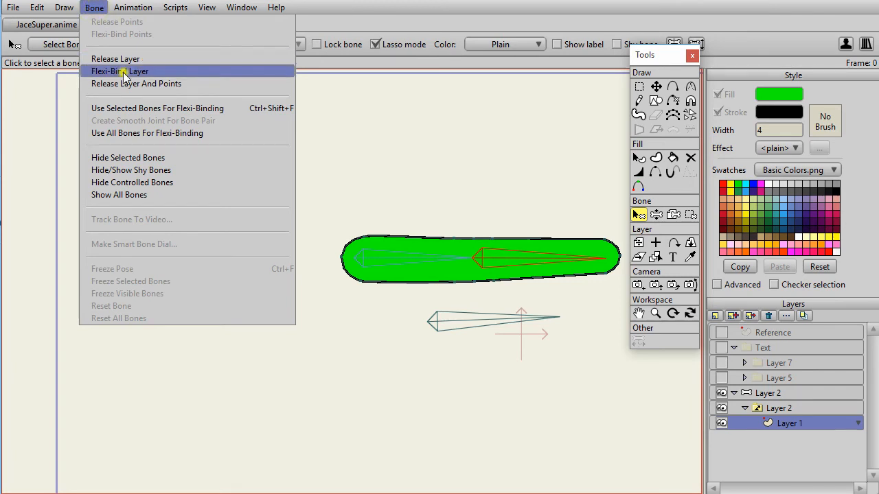
{"action": "left_click", "coordinate": [120, 72]}
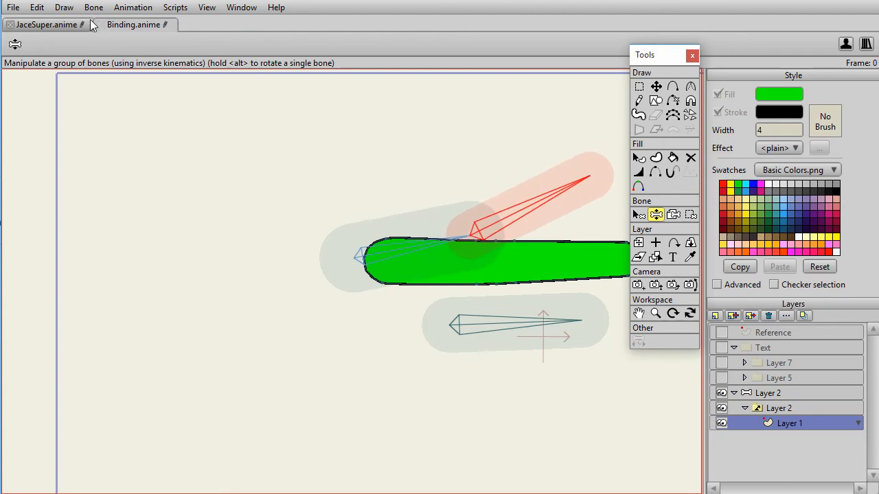
{"action": "left_click", "coordinate": [93, 7]}
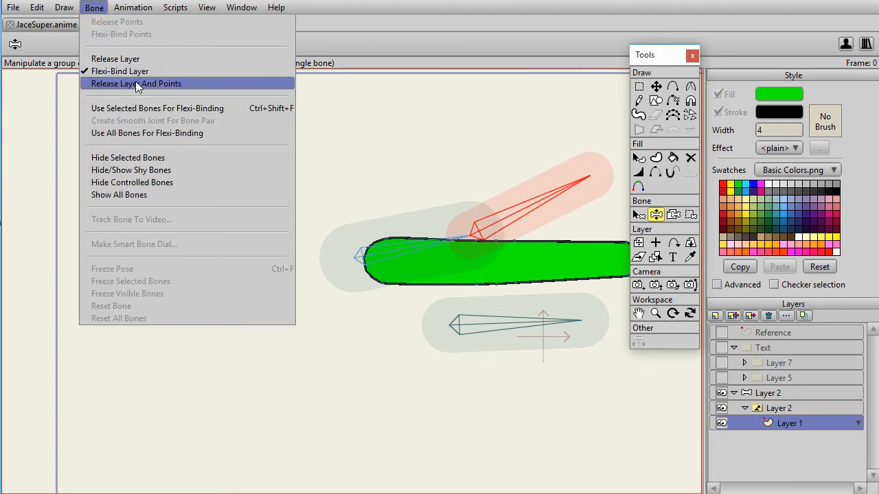
{"action": "mouse_move", "coordinate": [121, 71]}
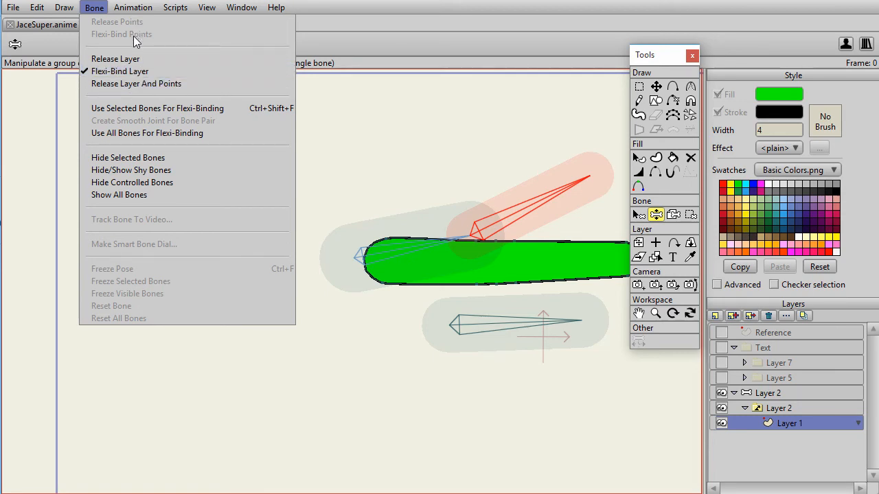
{"action": "mouse_move", "coordinate": [115, 58]}
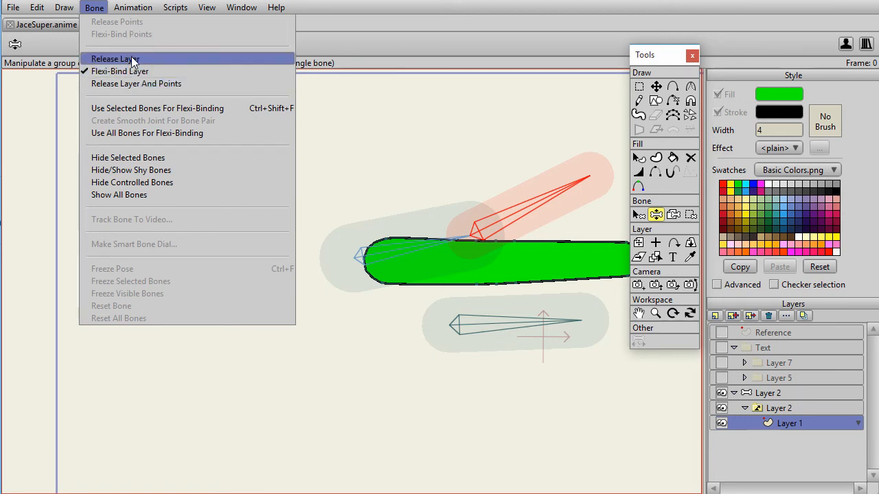
{"action": "mouse_move", "coordinate": [120, 71]}
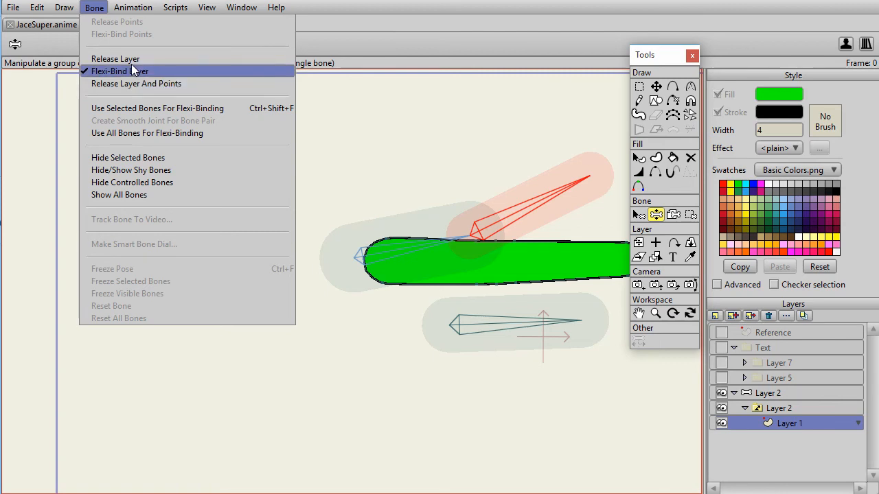
{"action": "mouse_move", "coordinate": [138, 120]}
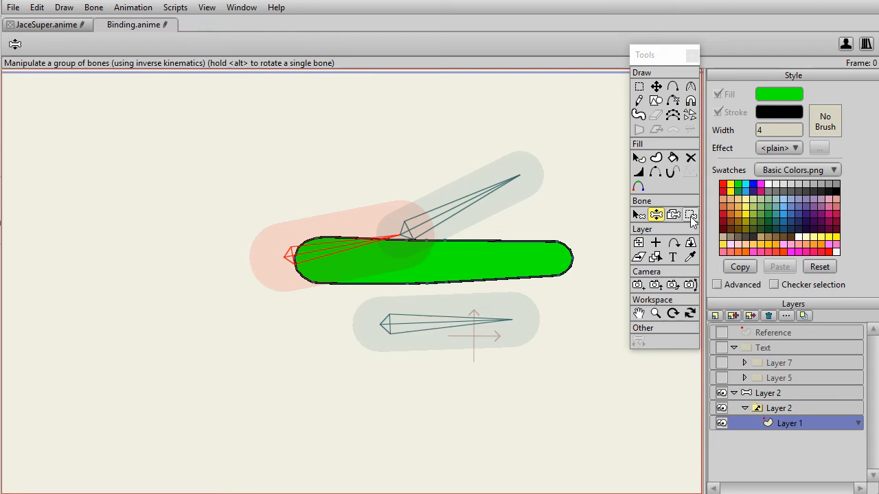
Layer-bind the capsule to the right-hand bone and rotate the bones to see it swing rigidly.
{"action": "left_click", "coordinate": [672, 214]}
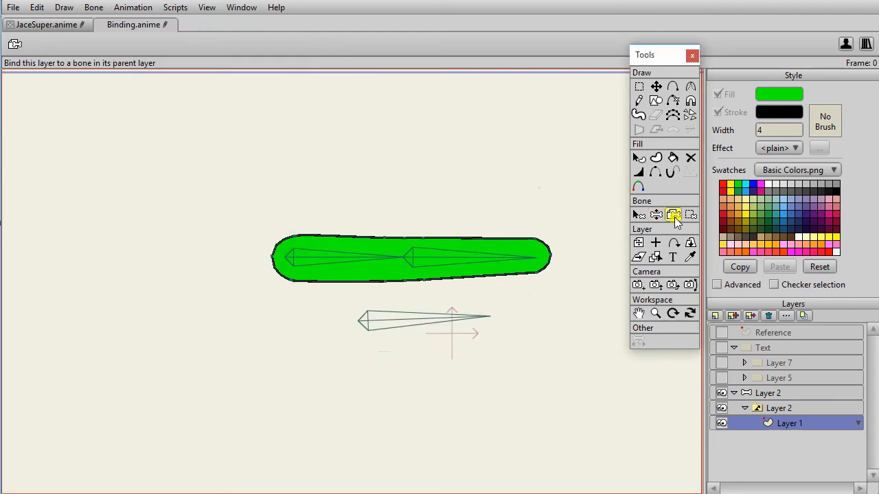
{"action": "mouse_move", "coordinate": [673, 215]}
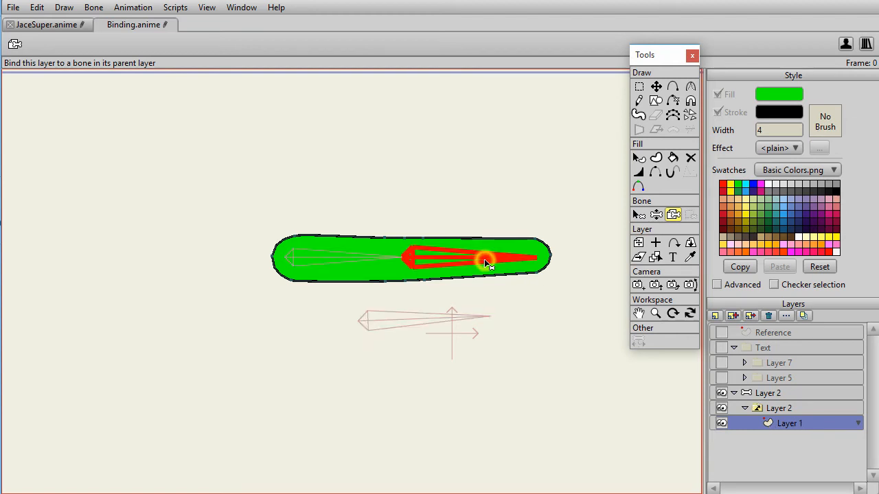
{"action": "left_click_drag", "start_coordinate": [487, 263], "coordinate": [525, 220]}
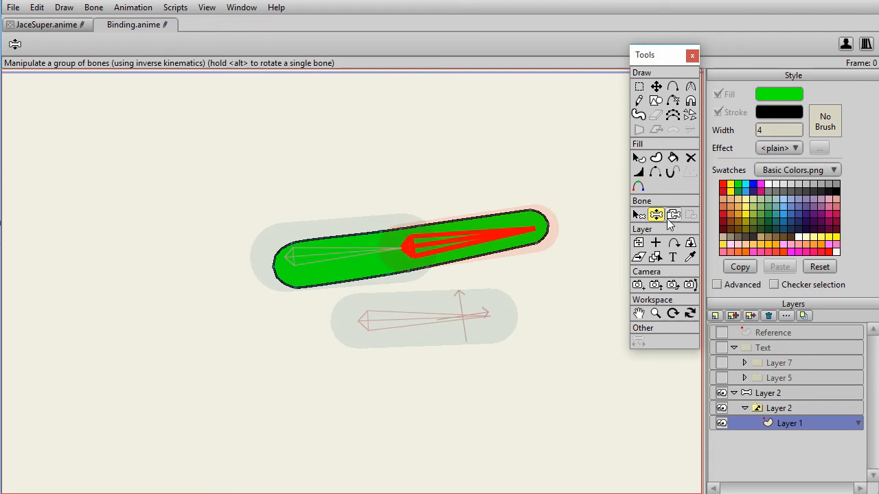
{"action": "left_click", "coordinate": [673, 214]}
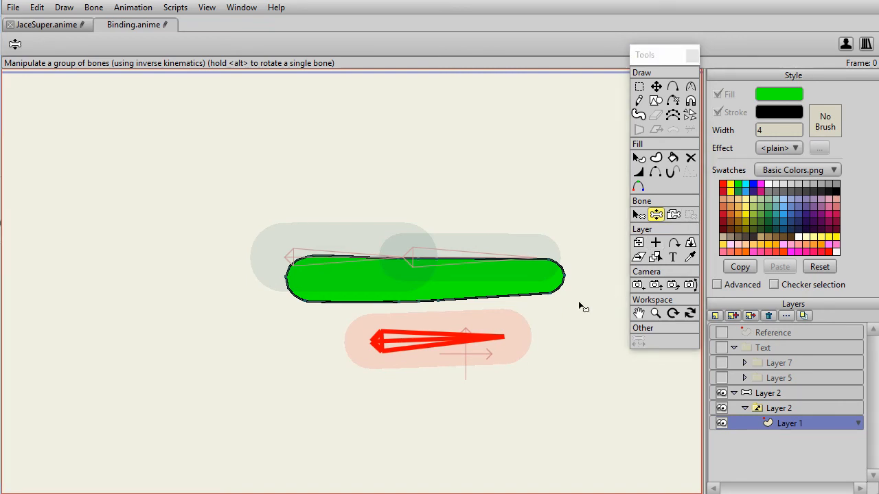
Return to layer binding and select switch layer Layer 2, then its inner Layer 1.
{"action": "left_click", "coordinate": [673, 214]}
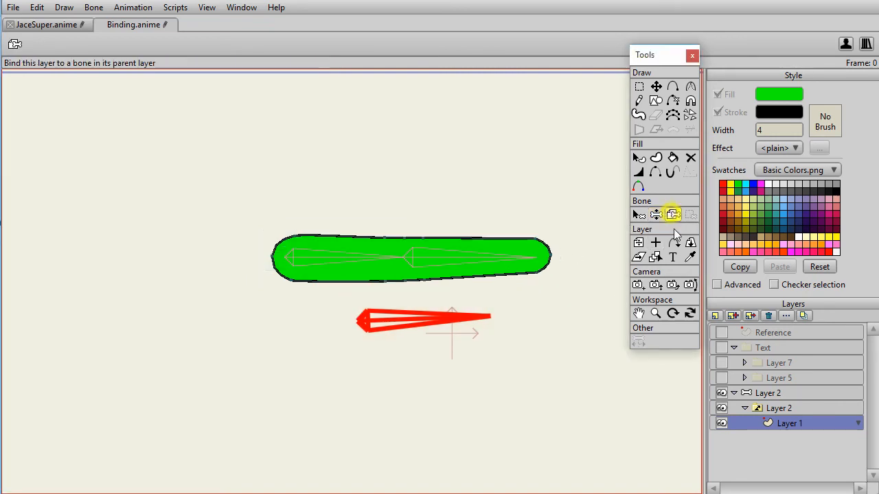
{"action": "left_click", "coordinate": [780, 408]}
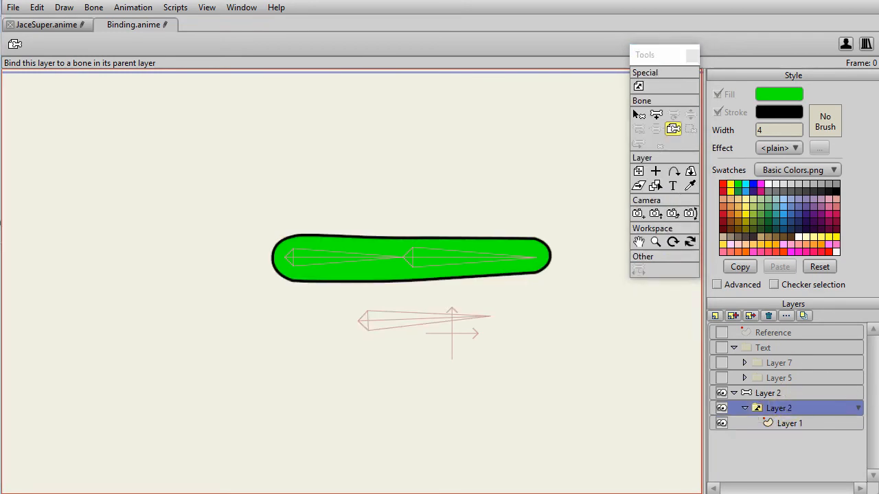
{"action": "mouse_move", "coordinate": [505, 259]}
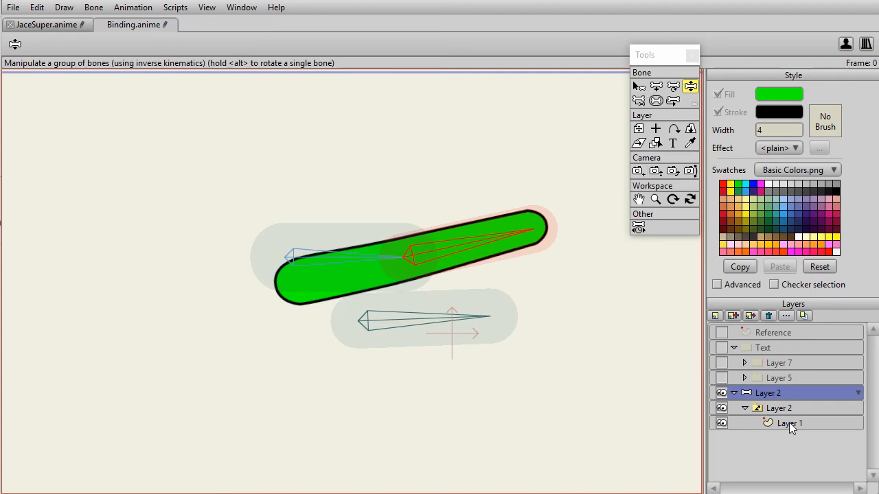
{"action": "left_click", "coordinate": [788, 423]}
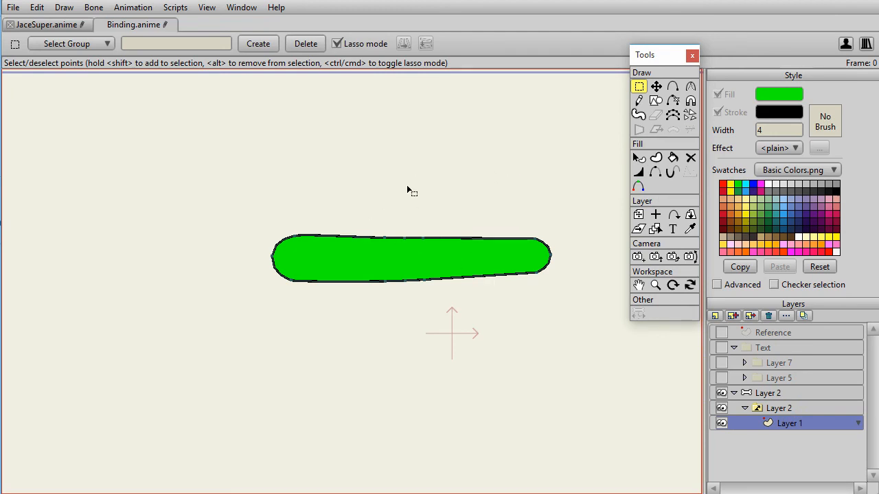
{"action": "mouse_move", "coordinate": [700, 379]}
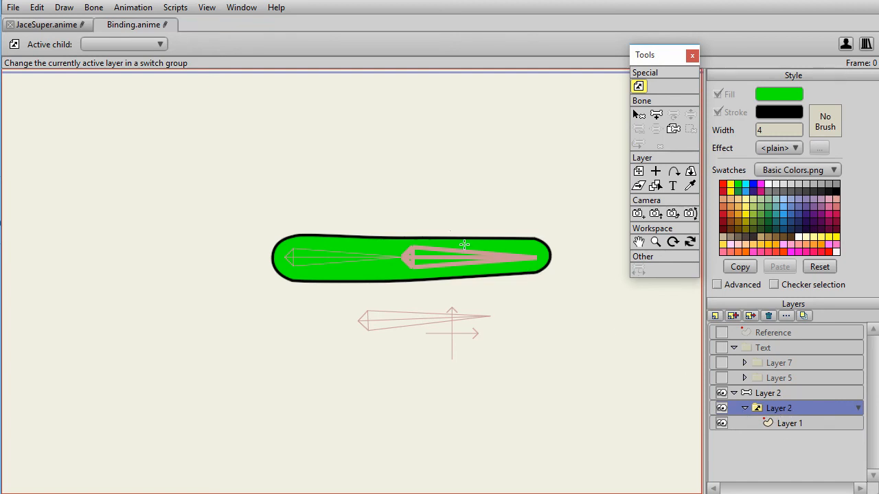
{"action": "mouse_move", "coordinate": [787, 423]}
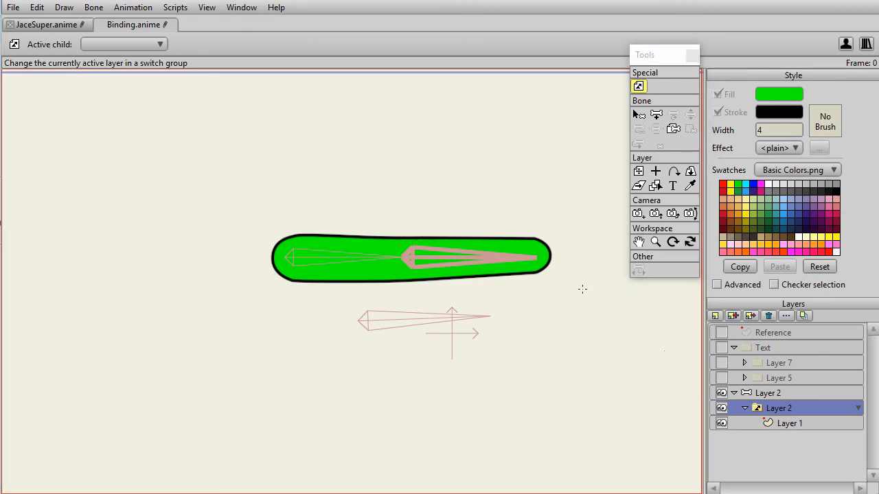
Flexi-bind the switch layer to the bones via the Bone menu.
{"action": "left_click", "coordinate": [93, 7]}
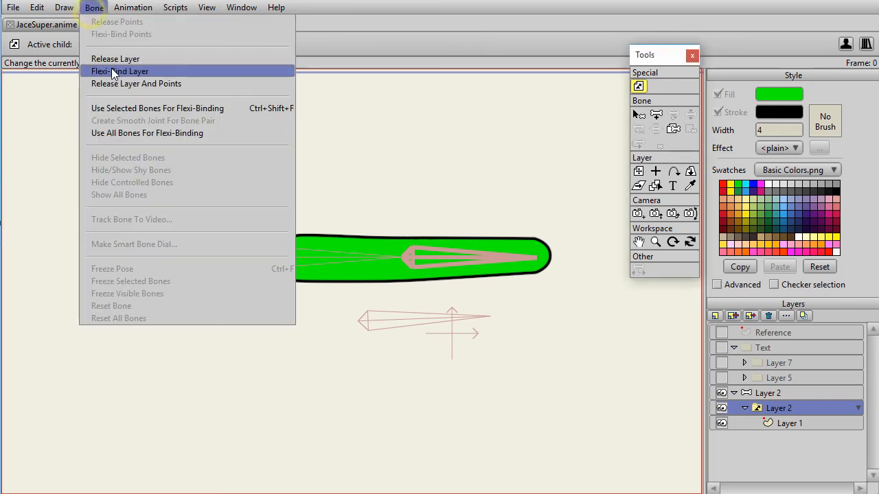
{"action": "left_click", "coordinate": [119, 71]}
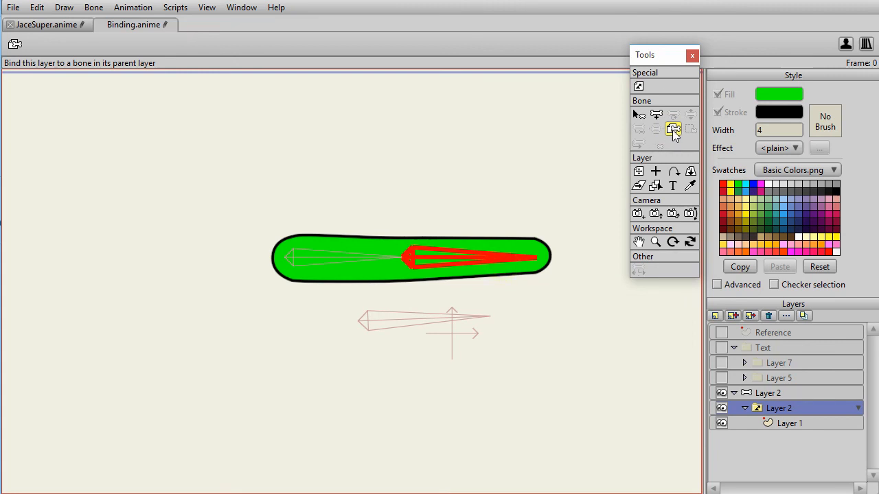
{"action": "mouse_move", "coordinate": [549, 140]}
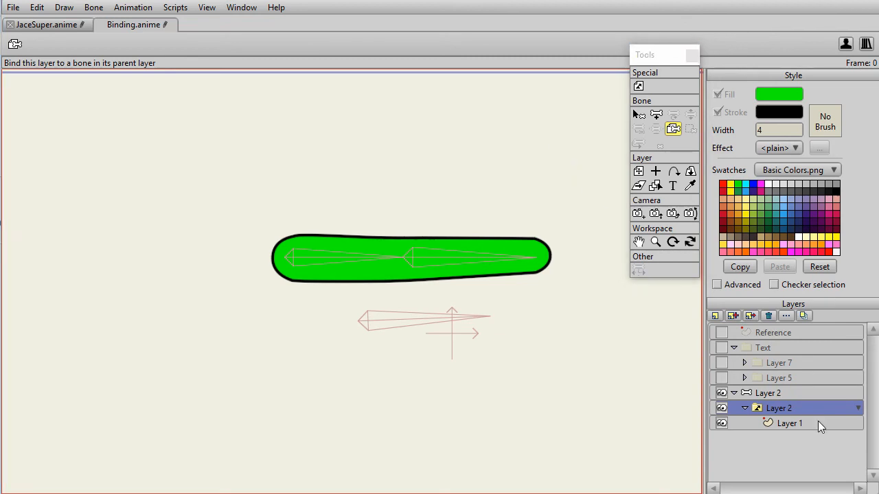
On Layer 1, pick the right-hand bone and bind the capsule's end points to it.
{"action": "left_click", "coordinate": [788, 423]}
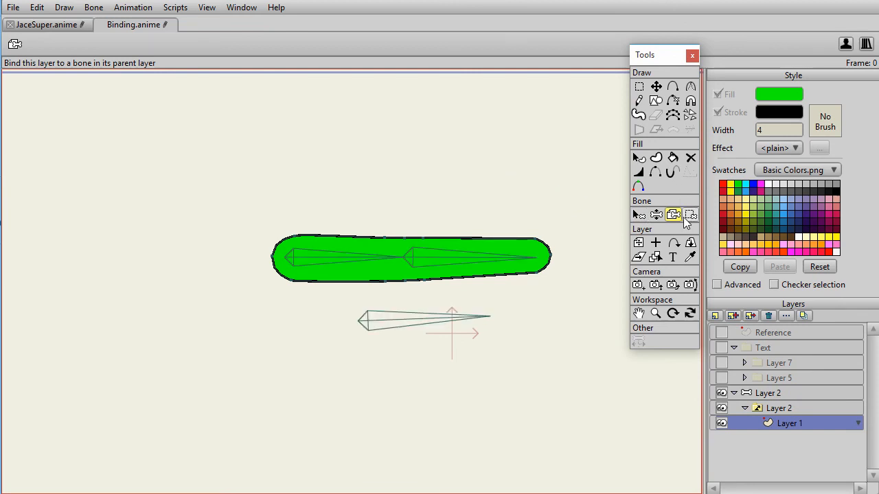
{"action": "left_click", "coordinate": [638, 214]}
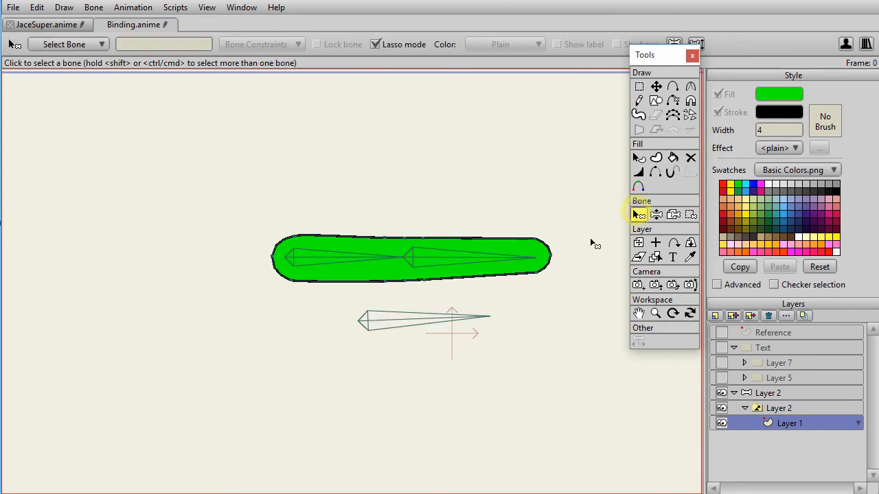
{"action": "left_click", "coordinate": [505, 259]}
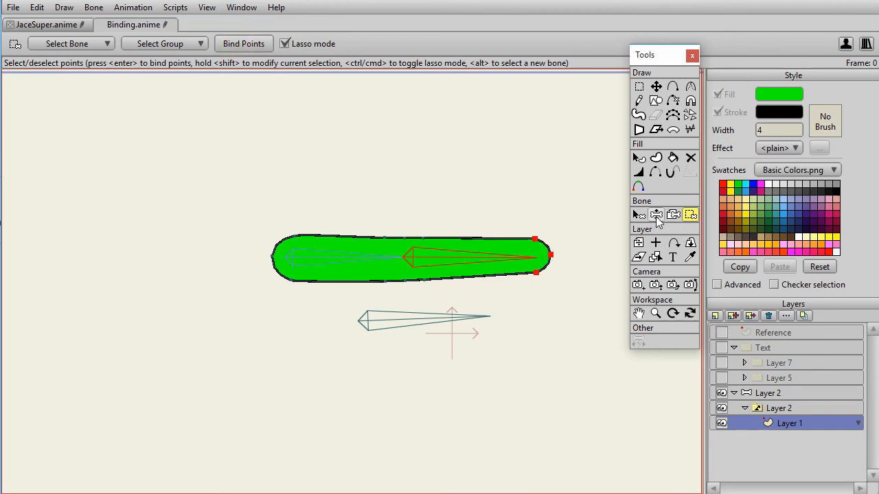
{"action": "left_click", "coordinate": [639, 214]}
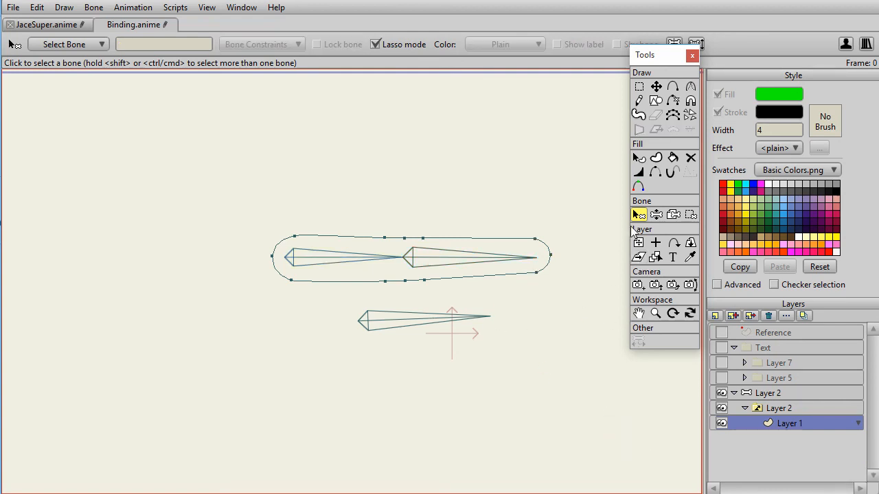
Bind the middle joint's top and bottom points to bone B3.
{"action": "left_click", "coordinate": [398, 322]}
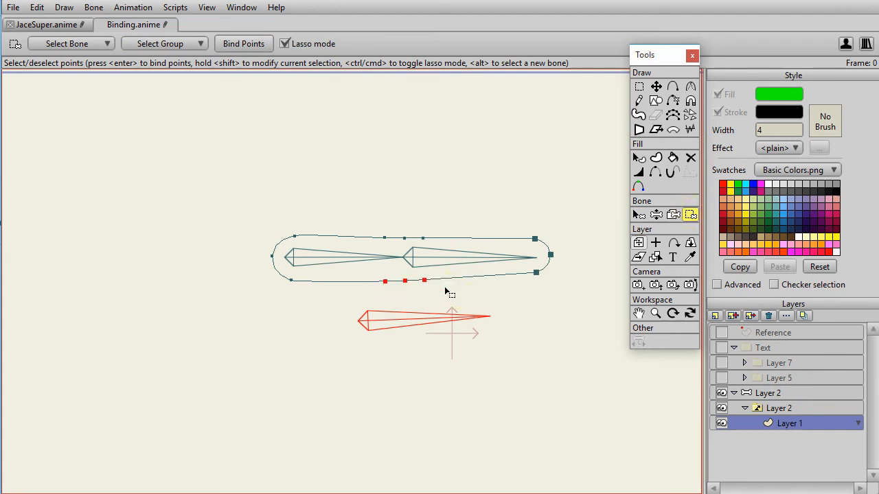
{"action": "left_click", "coordinate": [404, 239]}
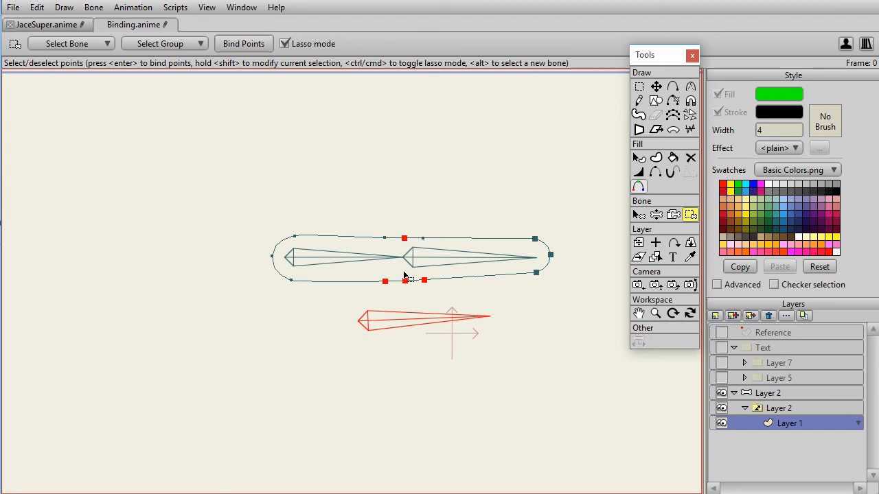
{"action": "left_click", "coordinate": [638, 214]}
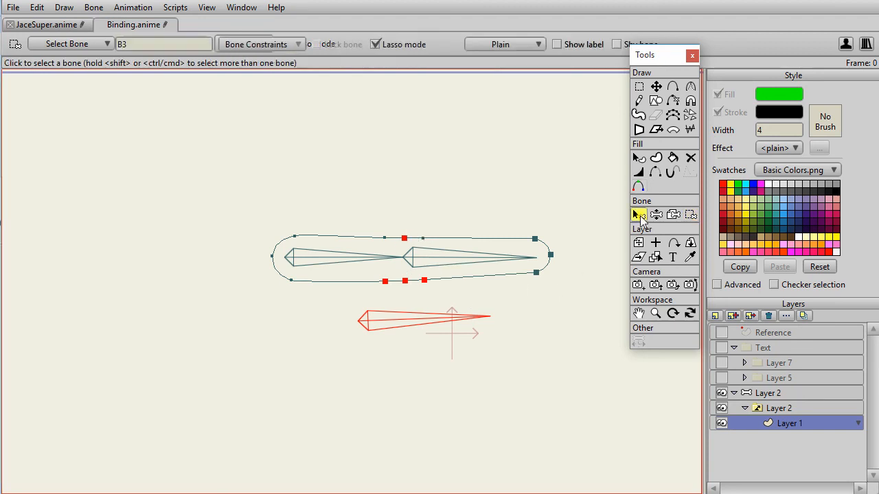
Check which points B2 and B3 control, then return to point binding.
{"action": "left_click", "coordinate": [473, 258]}
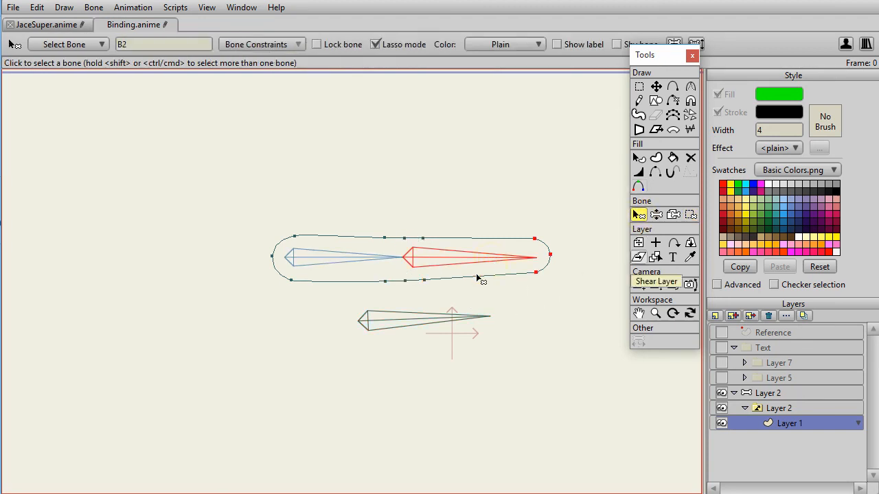
{"action": "left_click", "coordinate": [460, 258]}
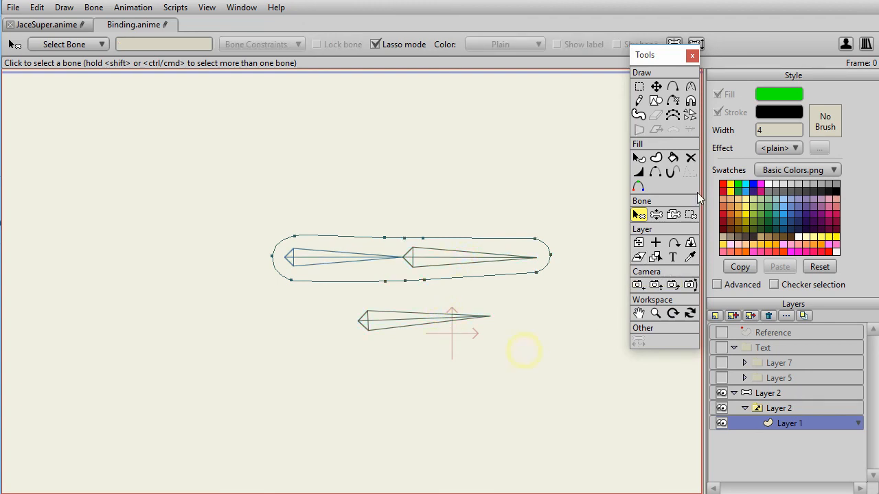
{"action": "left_click", "coordinate": [689, 214]}
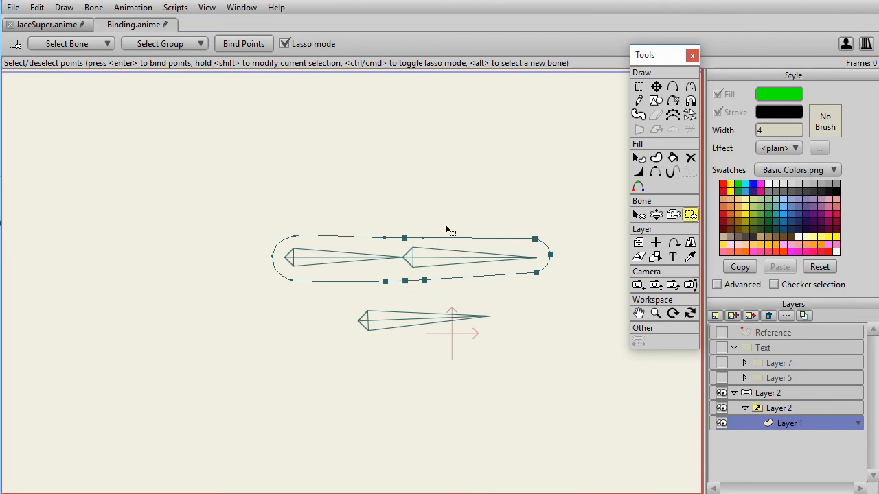
{"action": "mouse_move", "coordinate": [397, 228]}
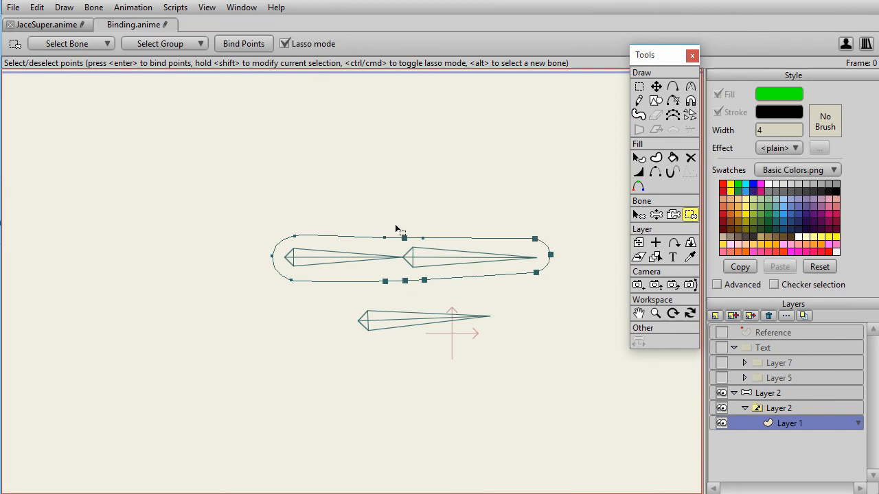
{"action": "mouse_move", "coordinate": [651, 236]}
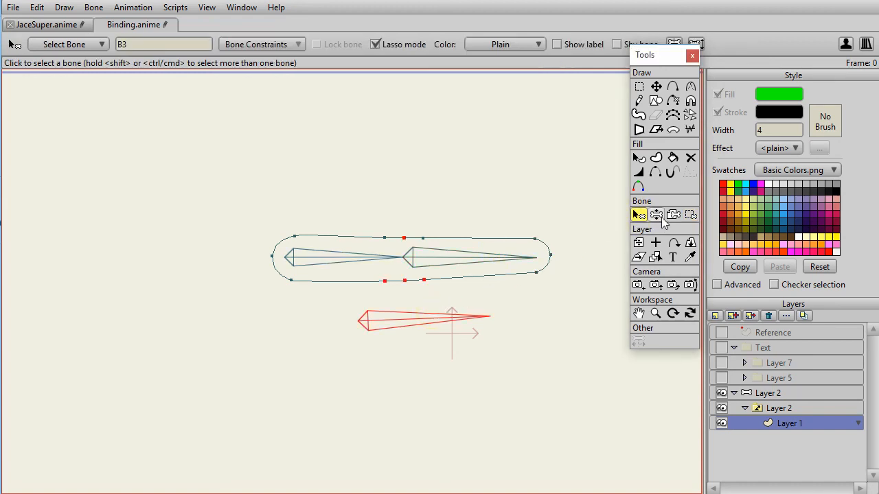
Rotate the bones so the capsule bends with its joint points following the lower bone.
{"action": "left_click", "coordinate": [656, 214]}
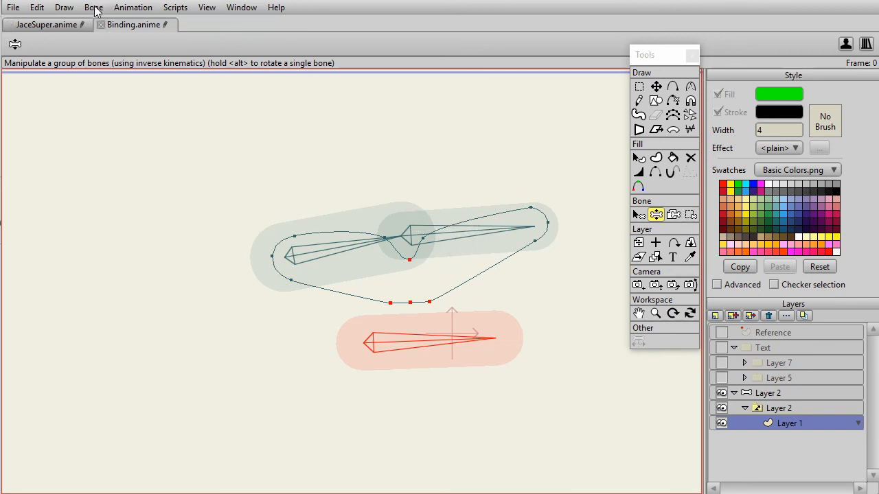
{"action": "left_click", "coordinate": [93, 7]}
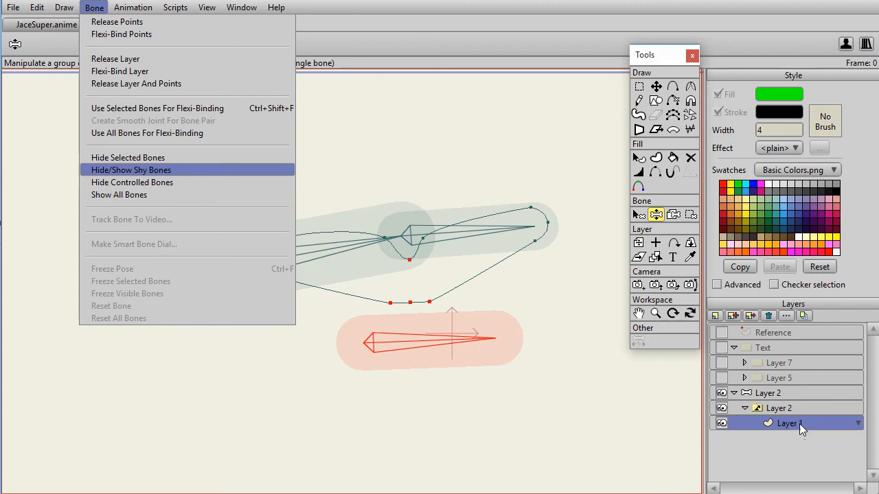
{"action": "mouse_move", "coordinate": [785, 409]}
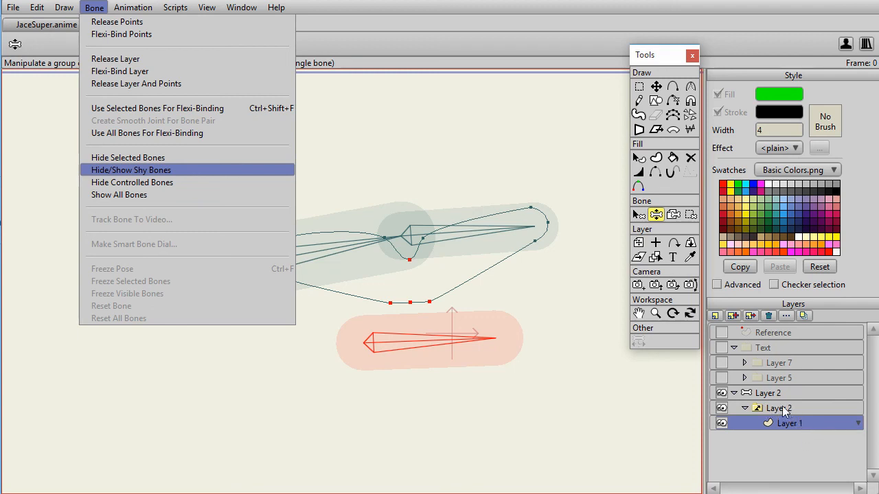